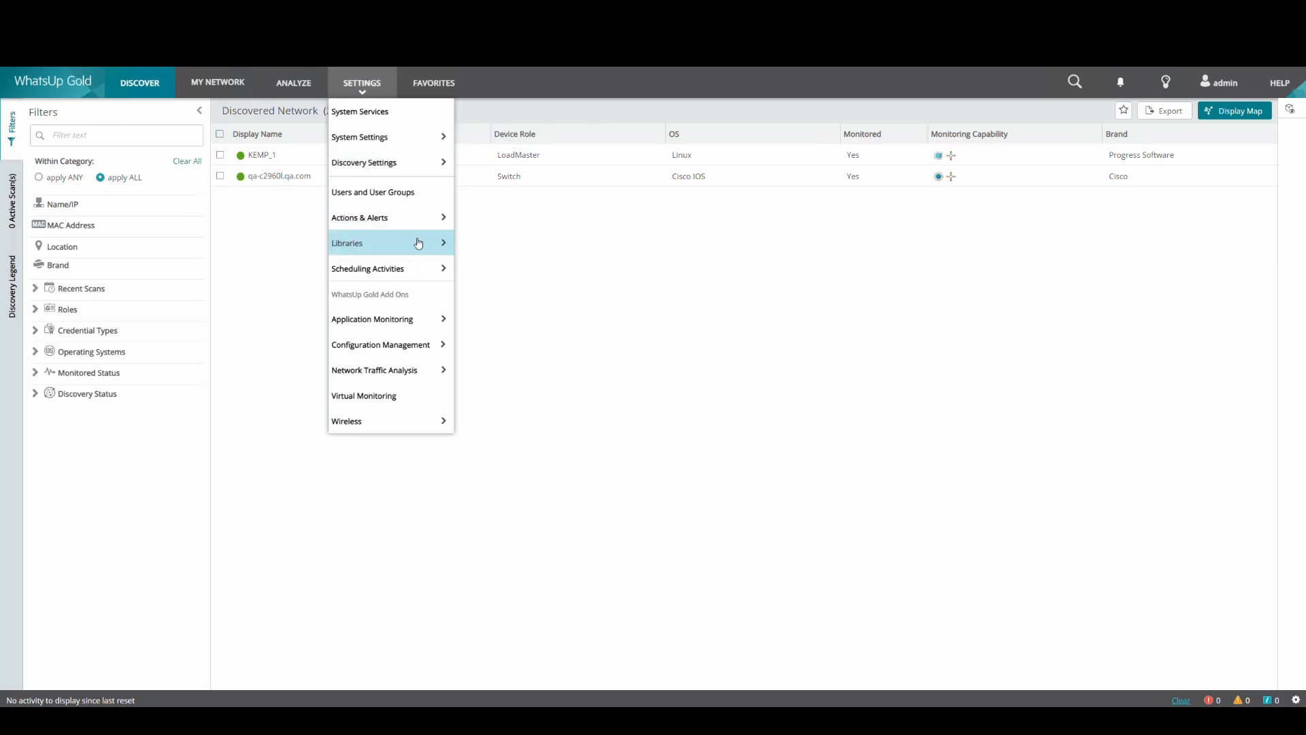
Start adding a new credential in the Credentials Library
left_click(358, 242)
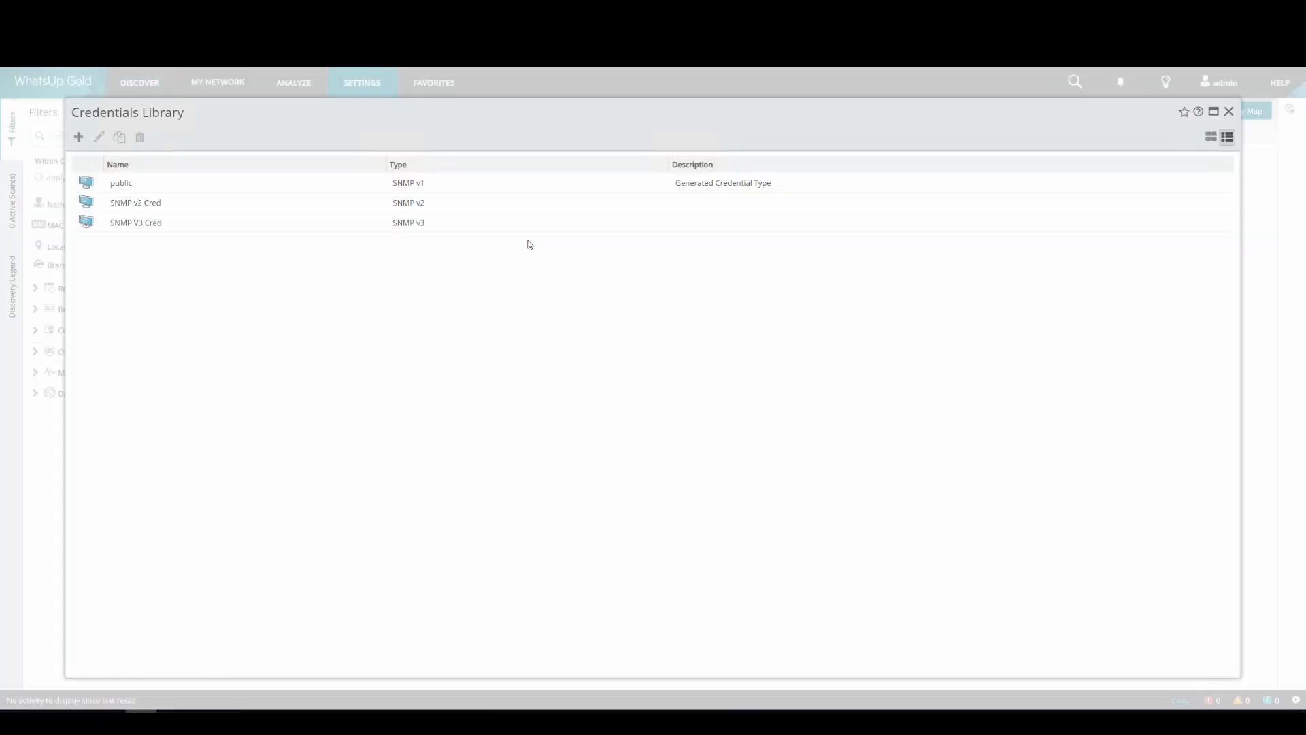
left_click(77, 136)
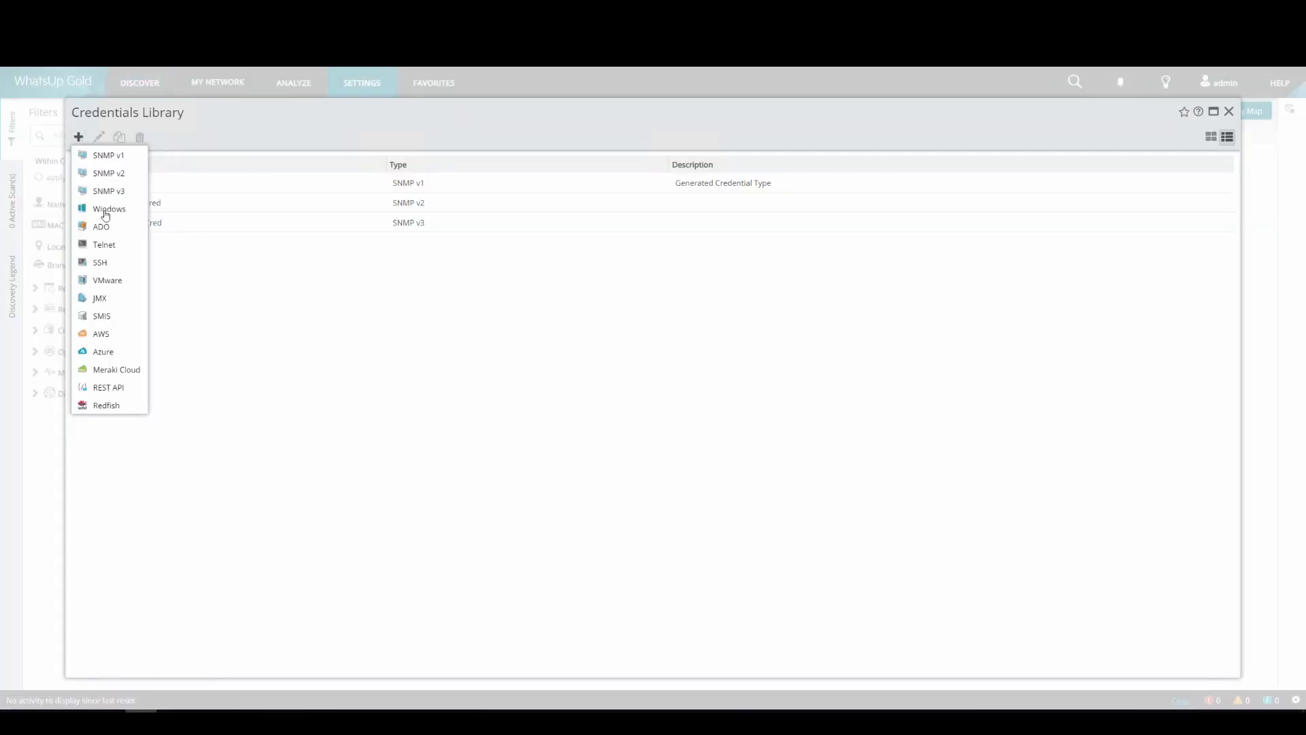
Save a Windows credential named 'Windows Cred' with domain\username and password, and select it
left_click(109, 208)
type(".\\administrator")
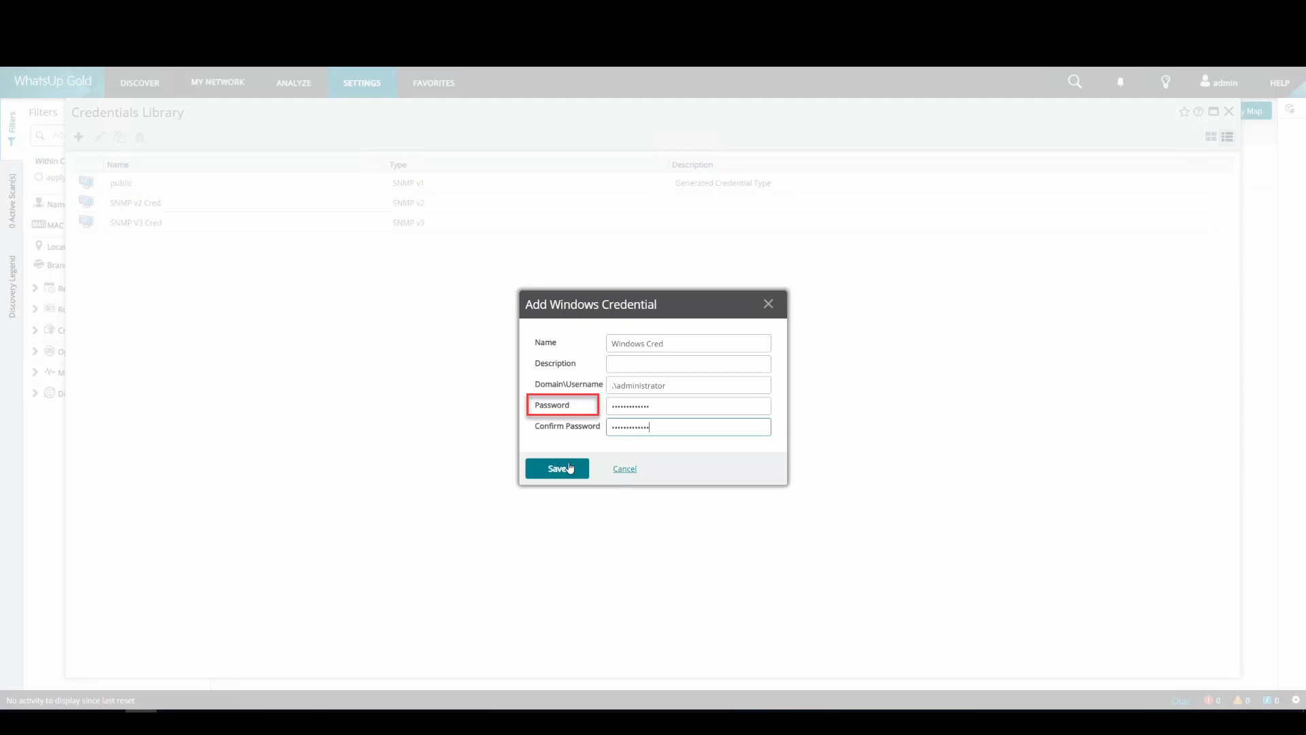
left_click(689, 426)
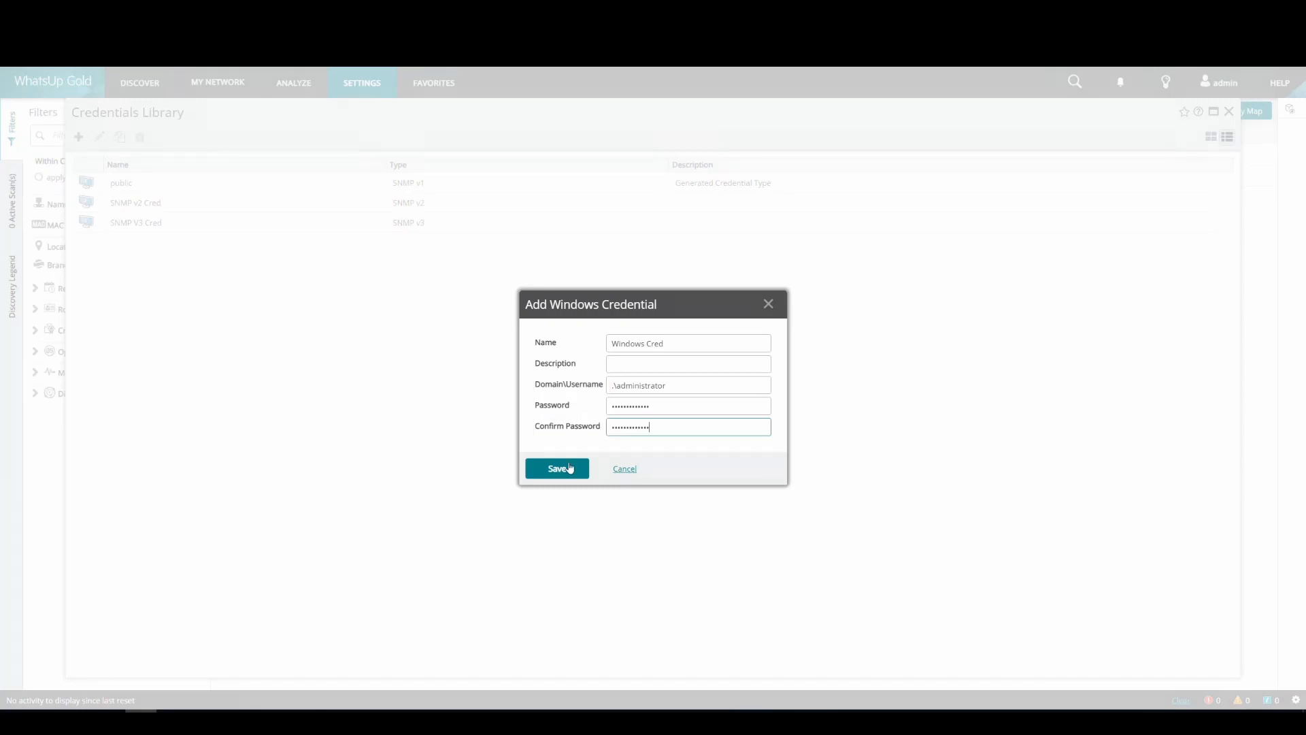
left_click(556, 468)
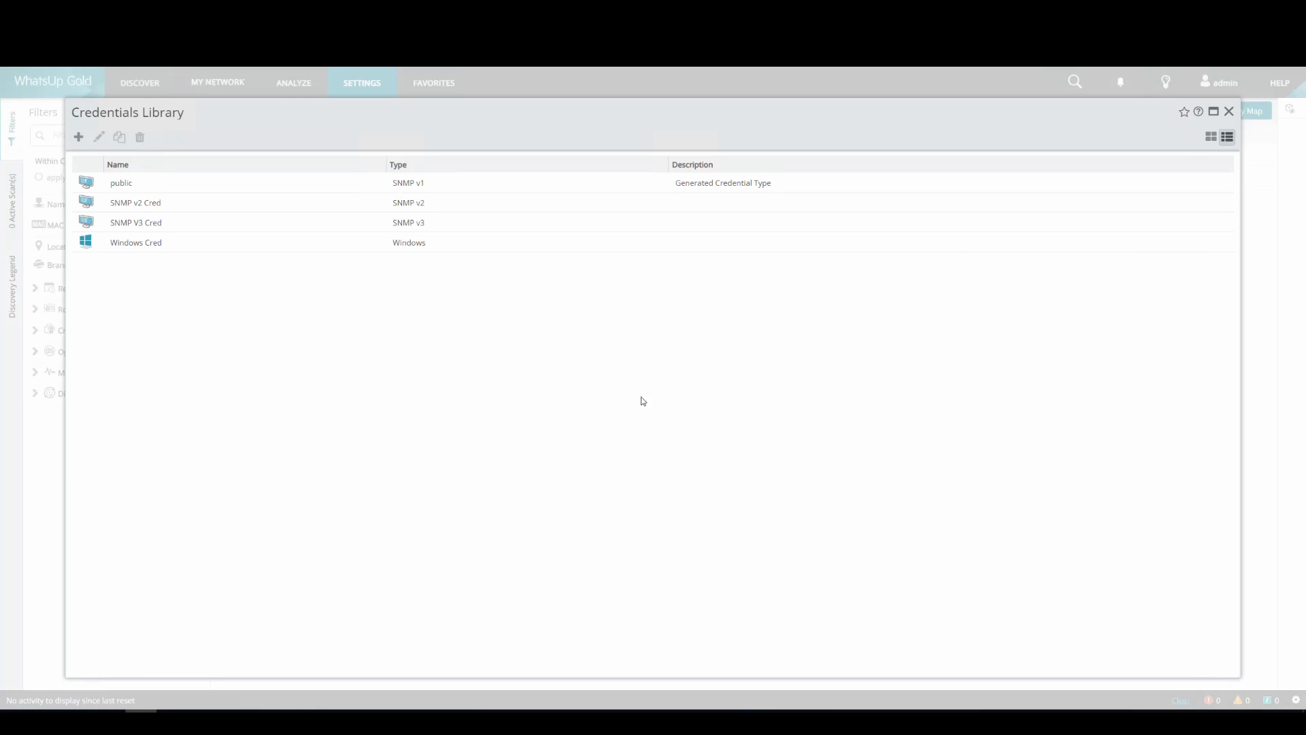
left_click(136, 242)
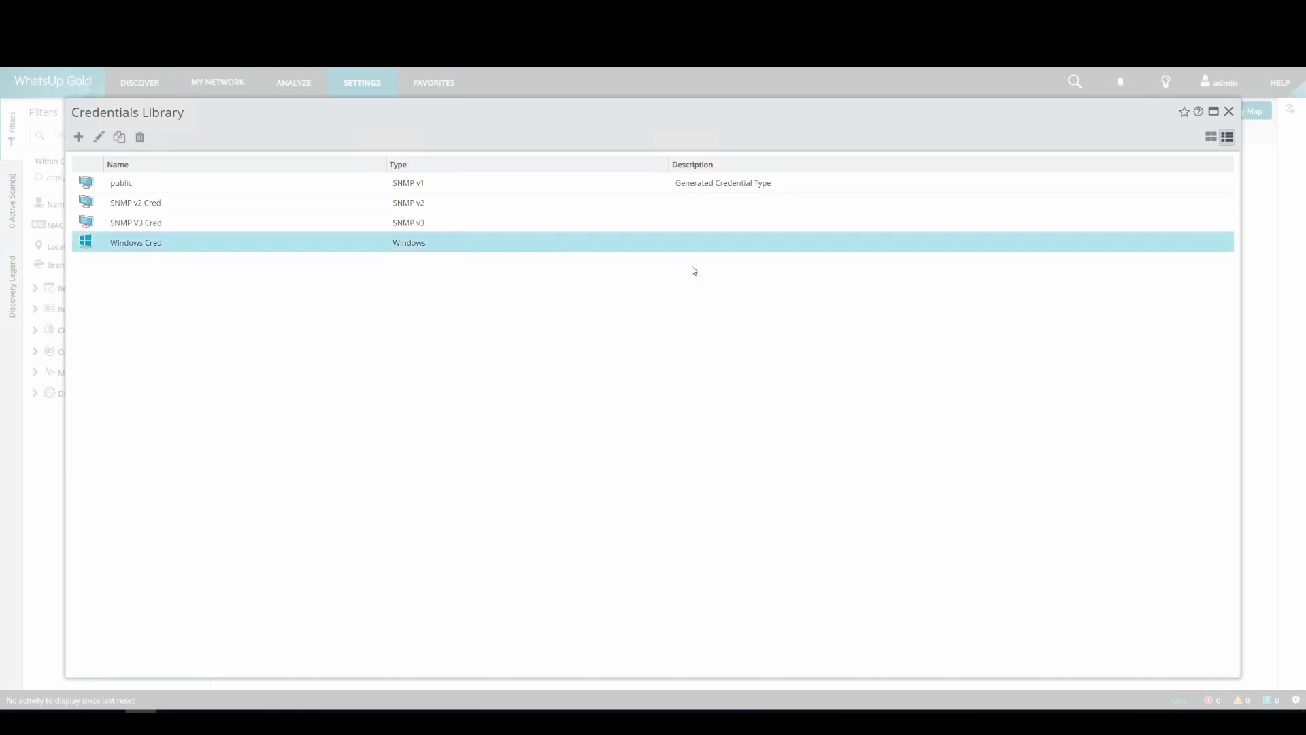
left_click(139, 83)
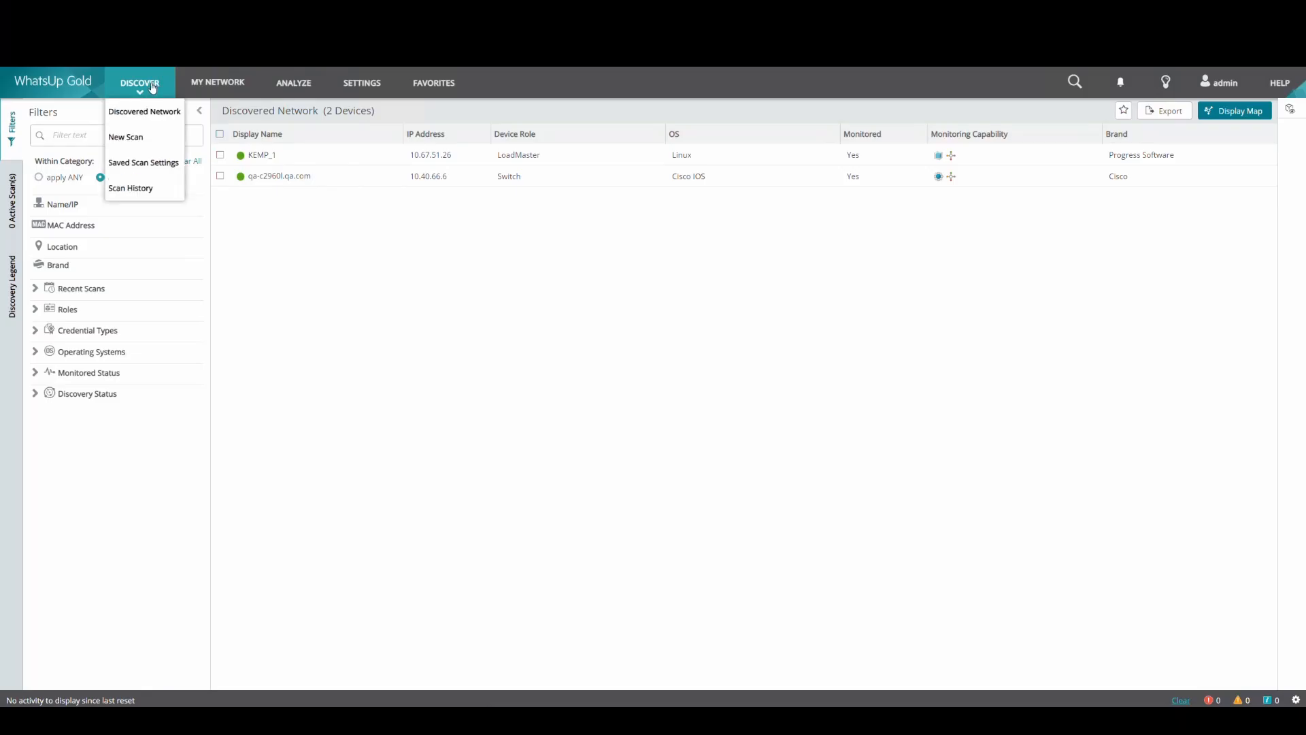
mouse_move(125, 139)
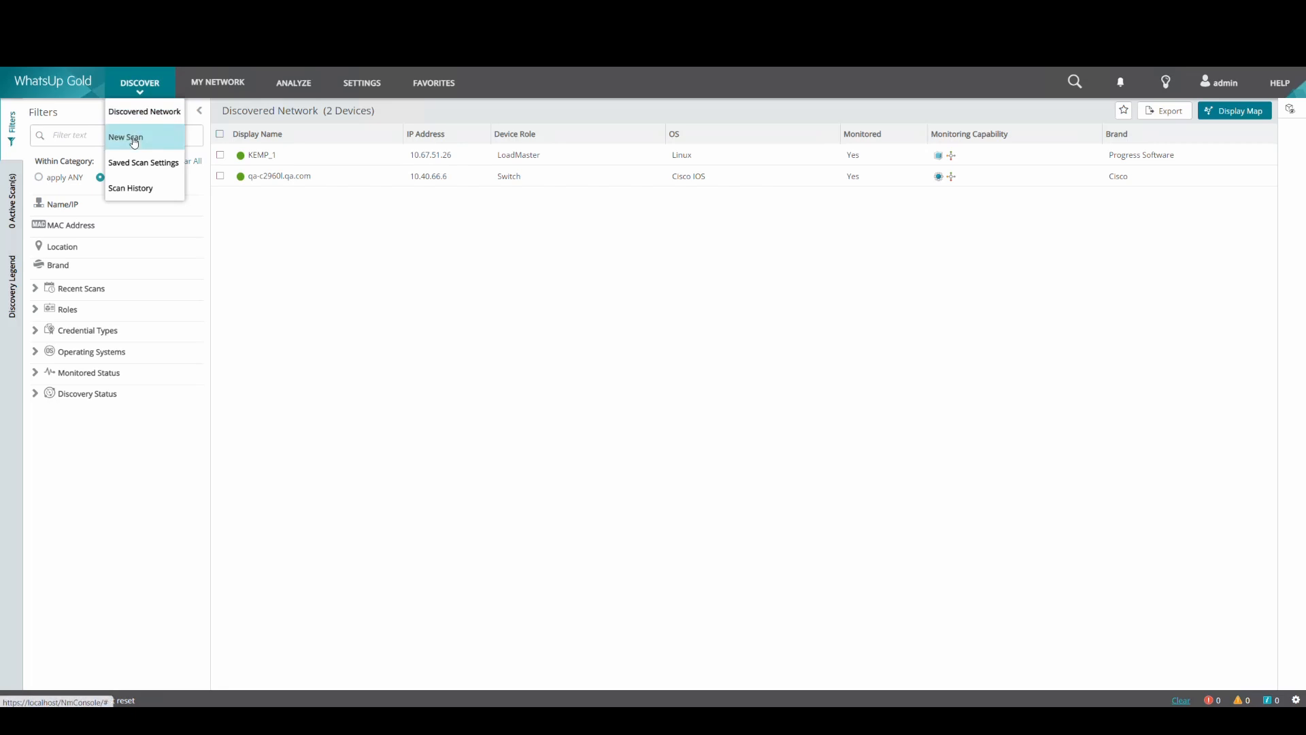
Begin a new Discovery Scan from the Discover menu
left_click(125, 137)
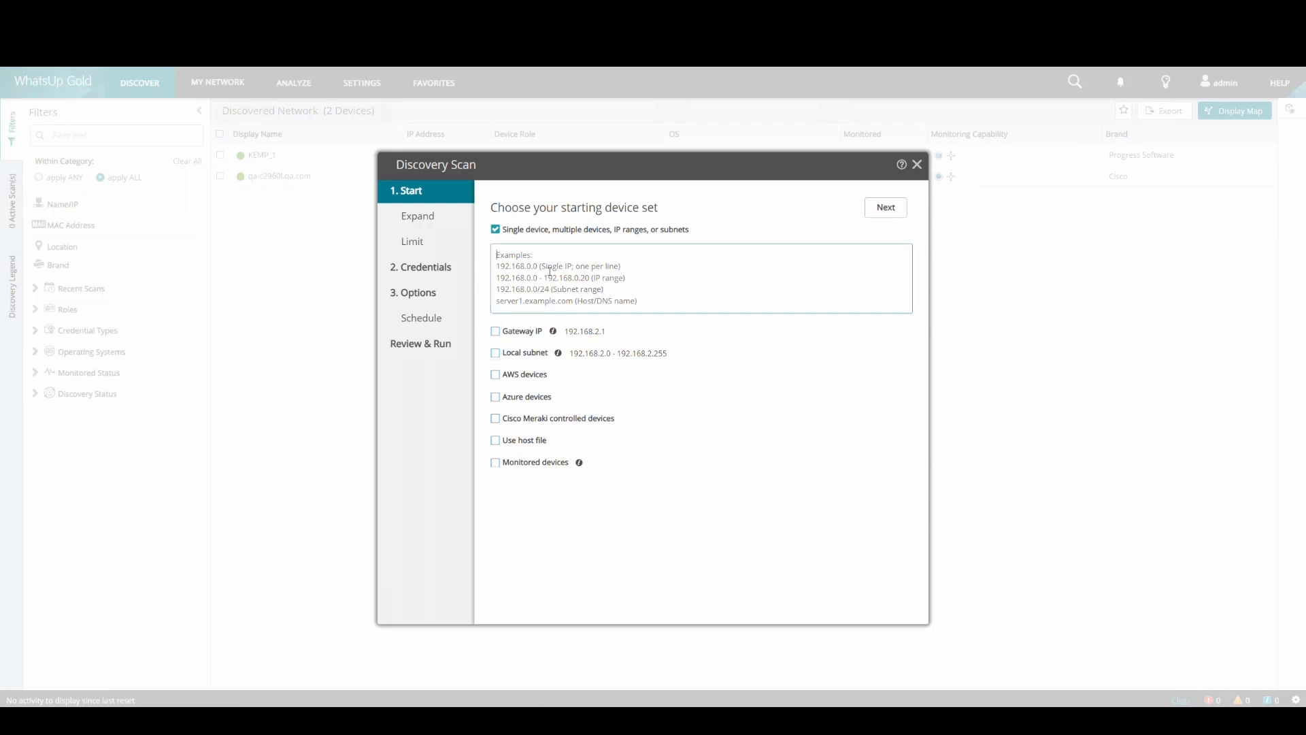
Start the scan from 192.168.2.100 with wireless and storage expansion cleared, and reach the credentials step
type("192.")
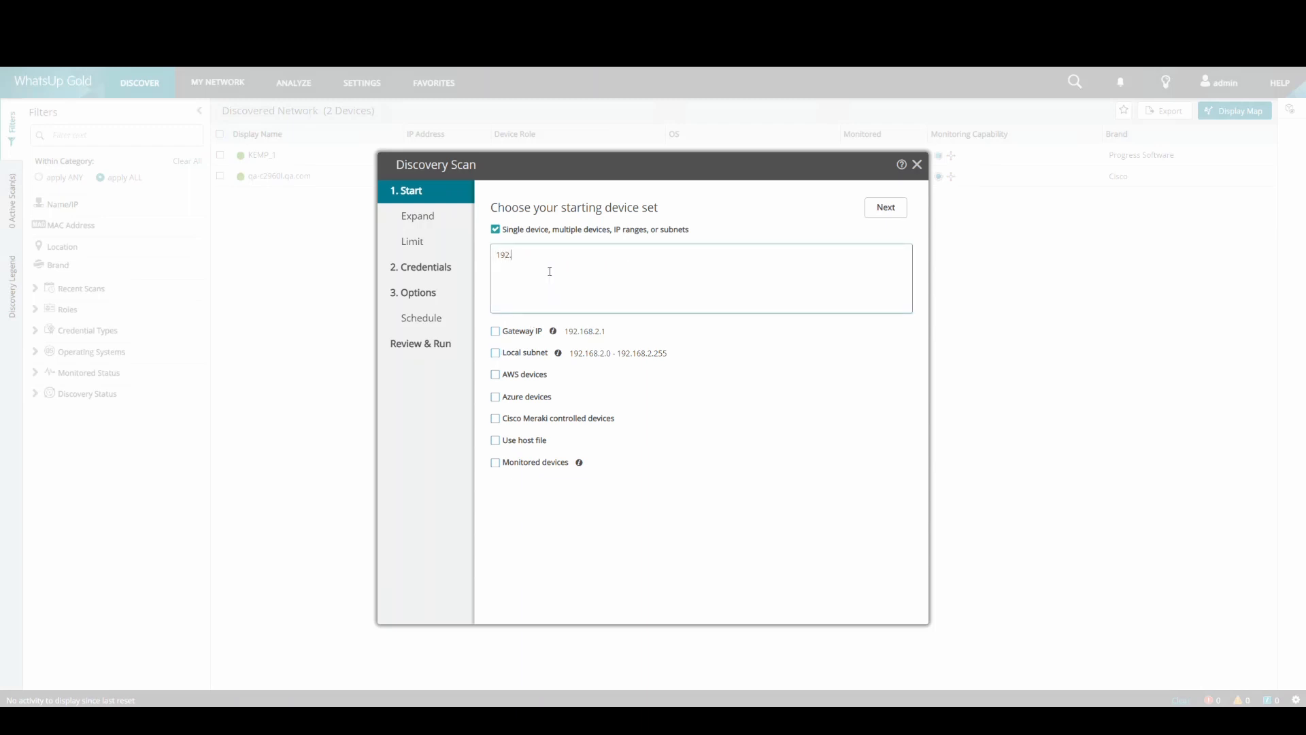
type("168.2.")
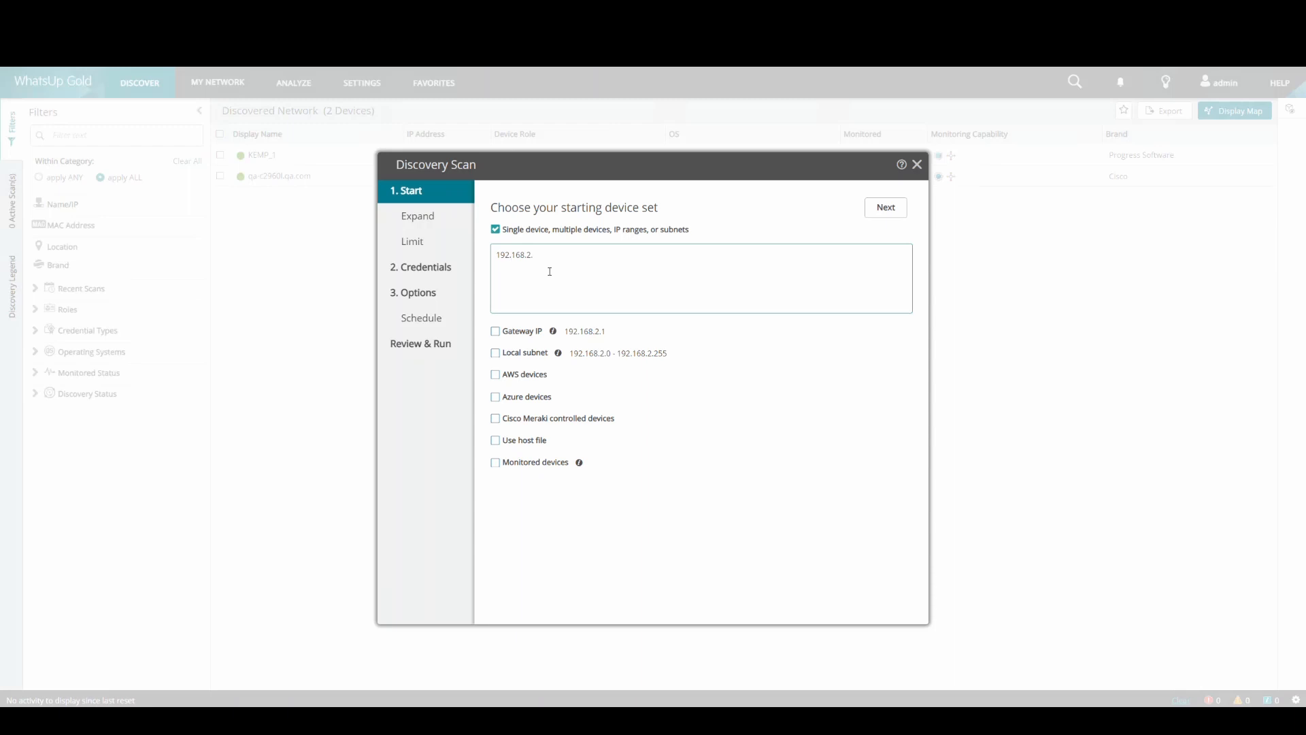
type("100")
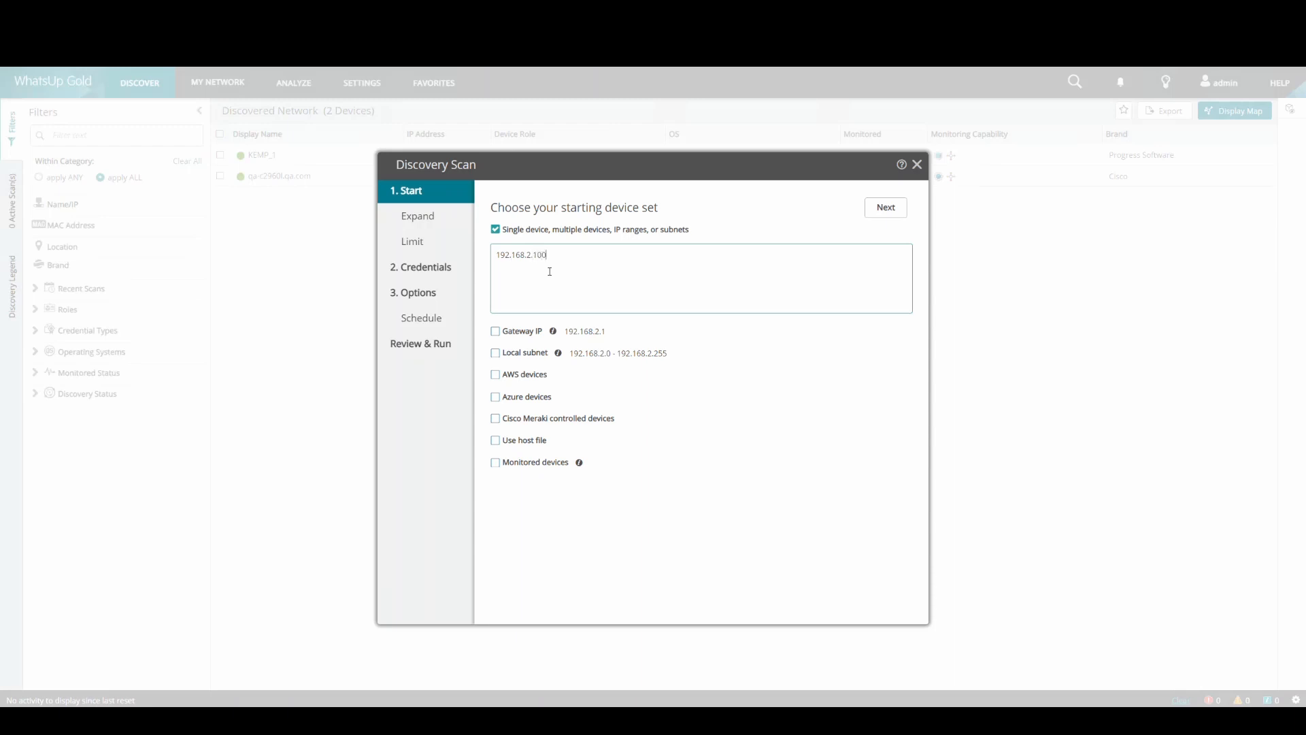
mouse_move(418, 216)
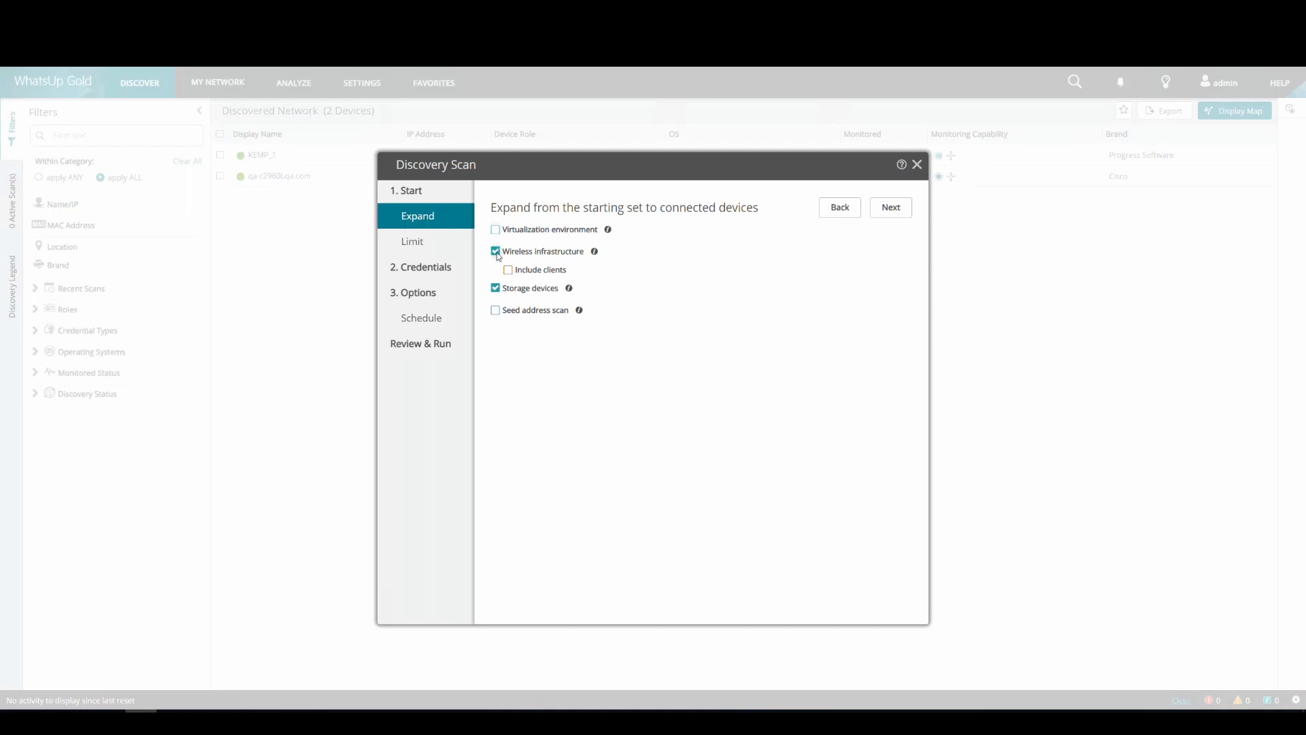
left_click(495, 251)
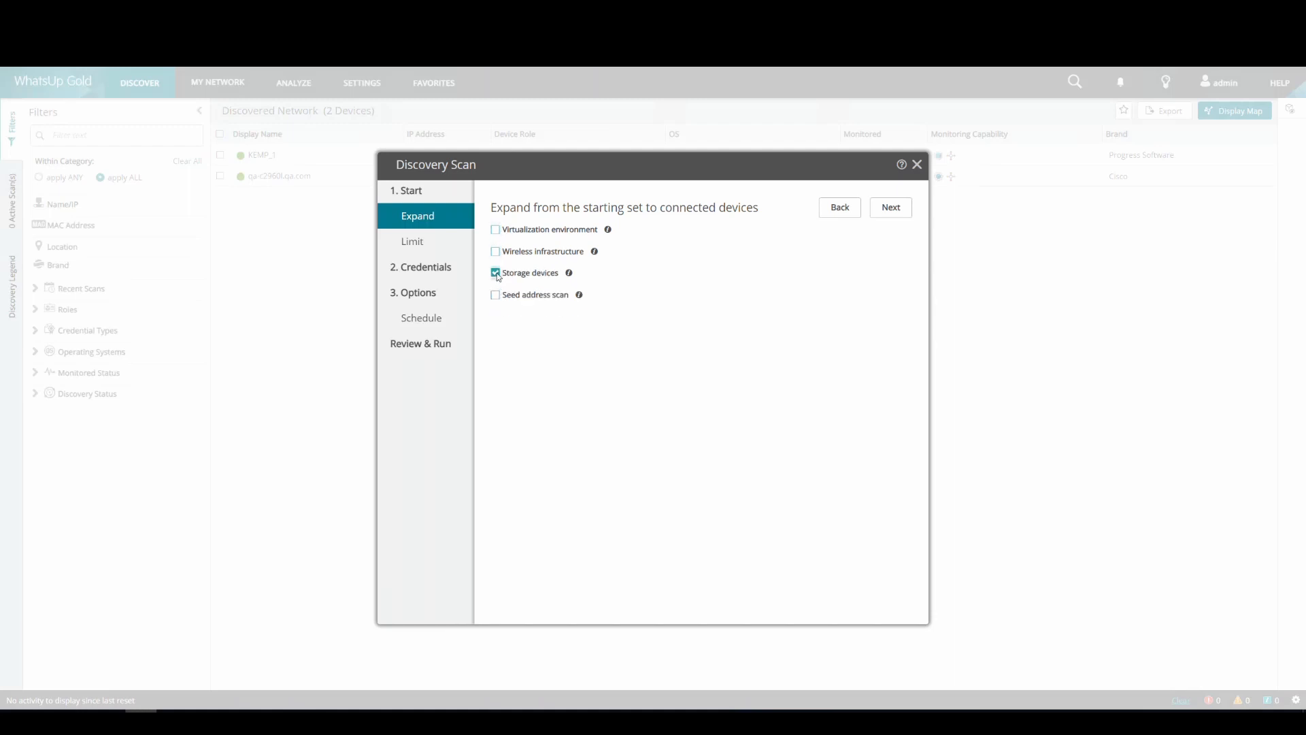
left_click(495, 272)
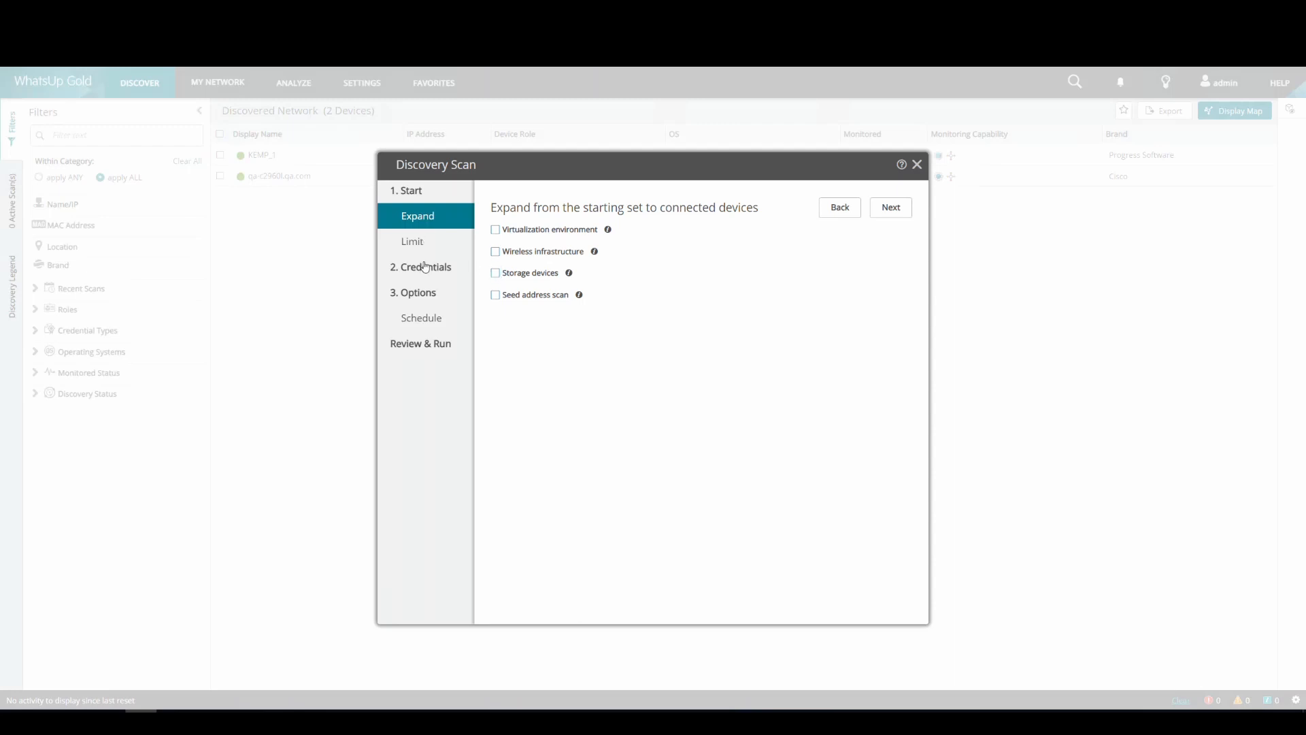
left_click(411, 241)
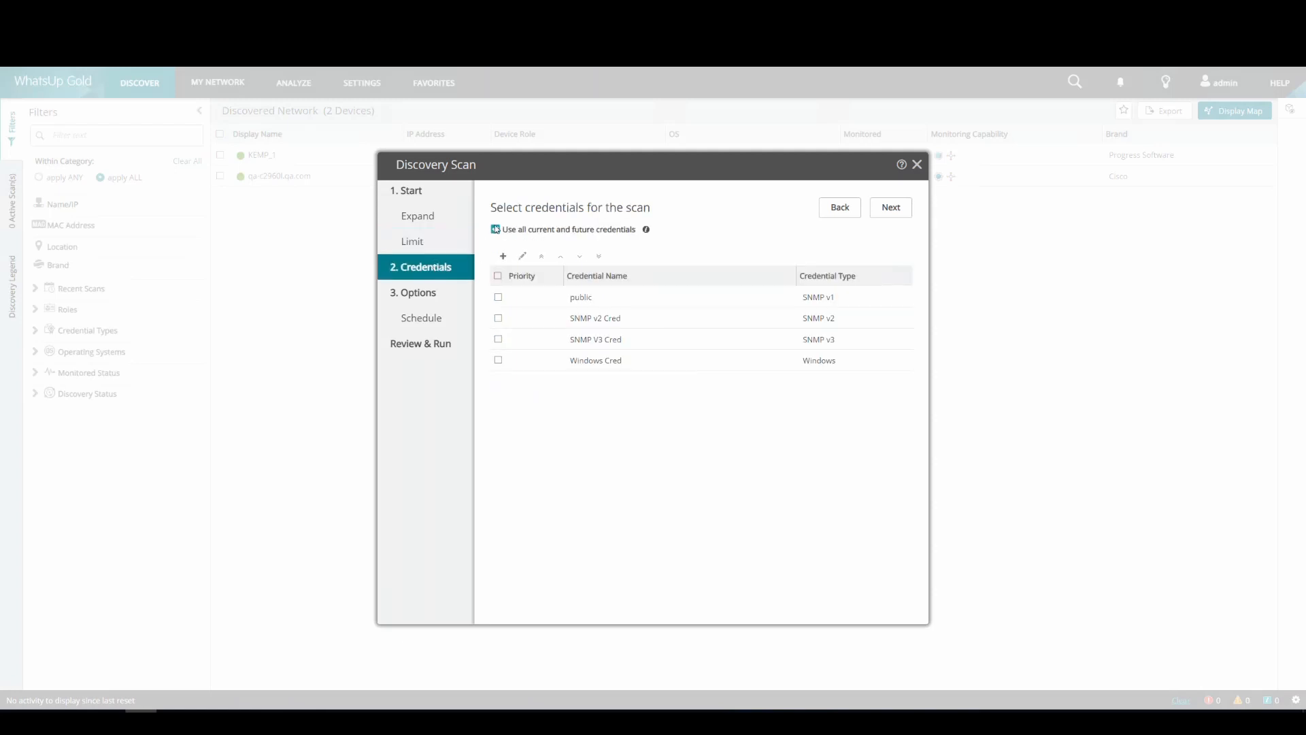
Limit the scan to the Windows Cred credential only and run it
left_click(495, 229)
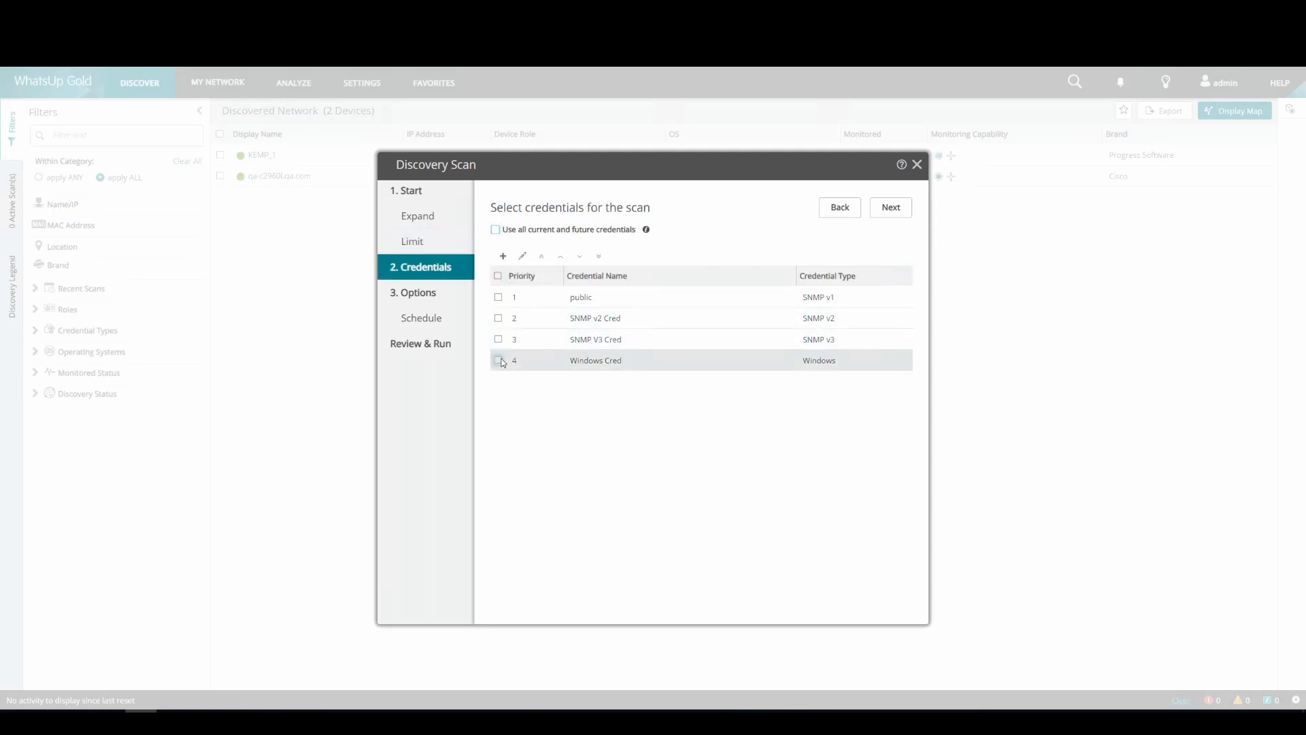
left_click(498, 359)
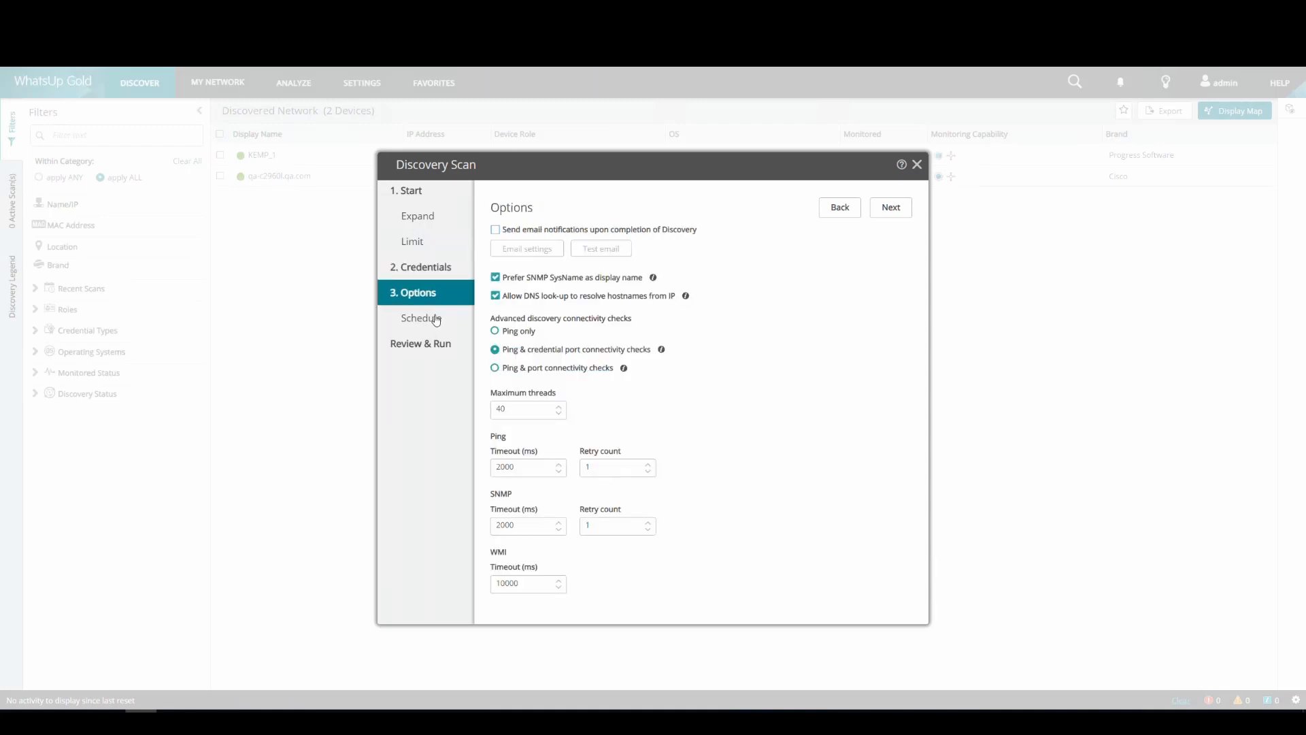
left_click(421, 318)
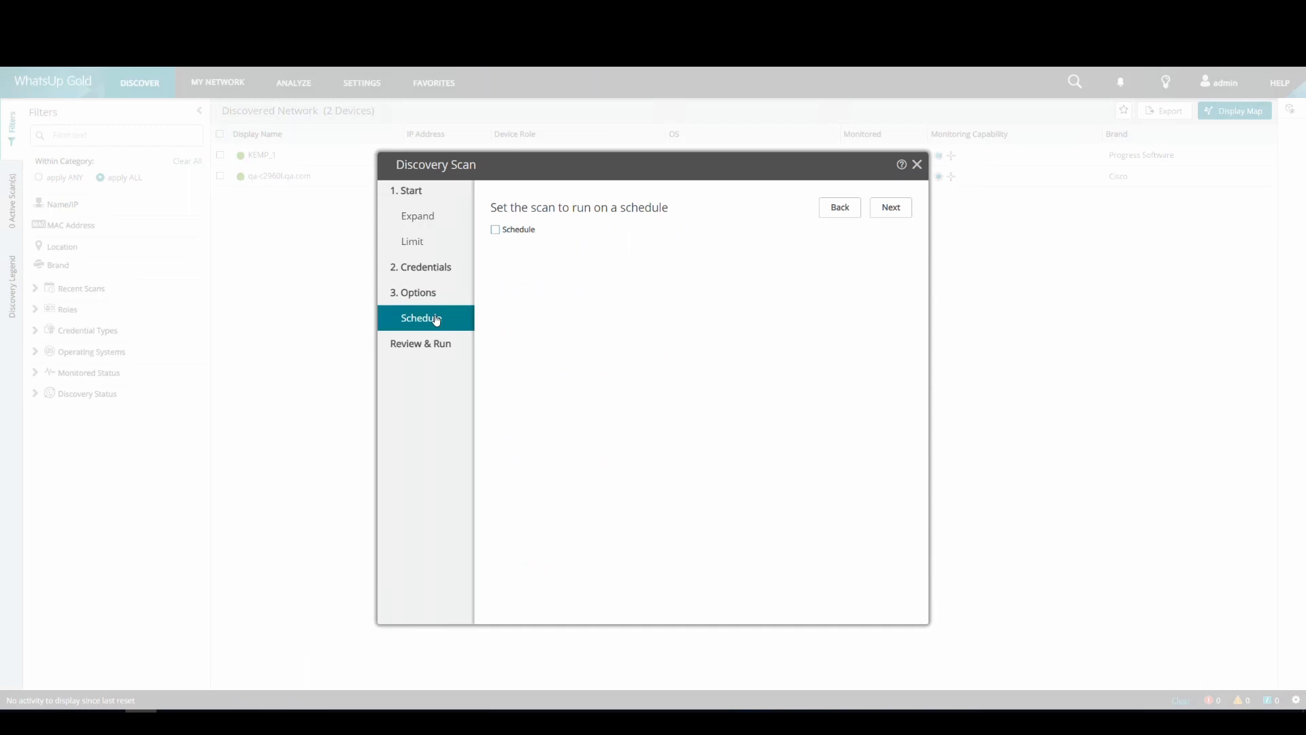
mouse_move(427, 346)
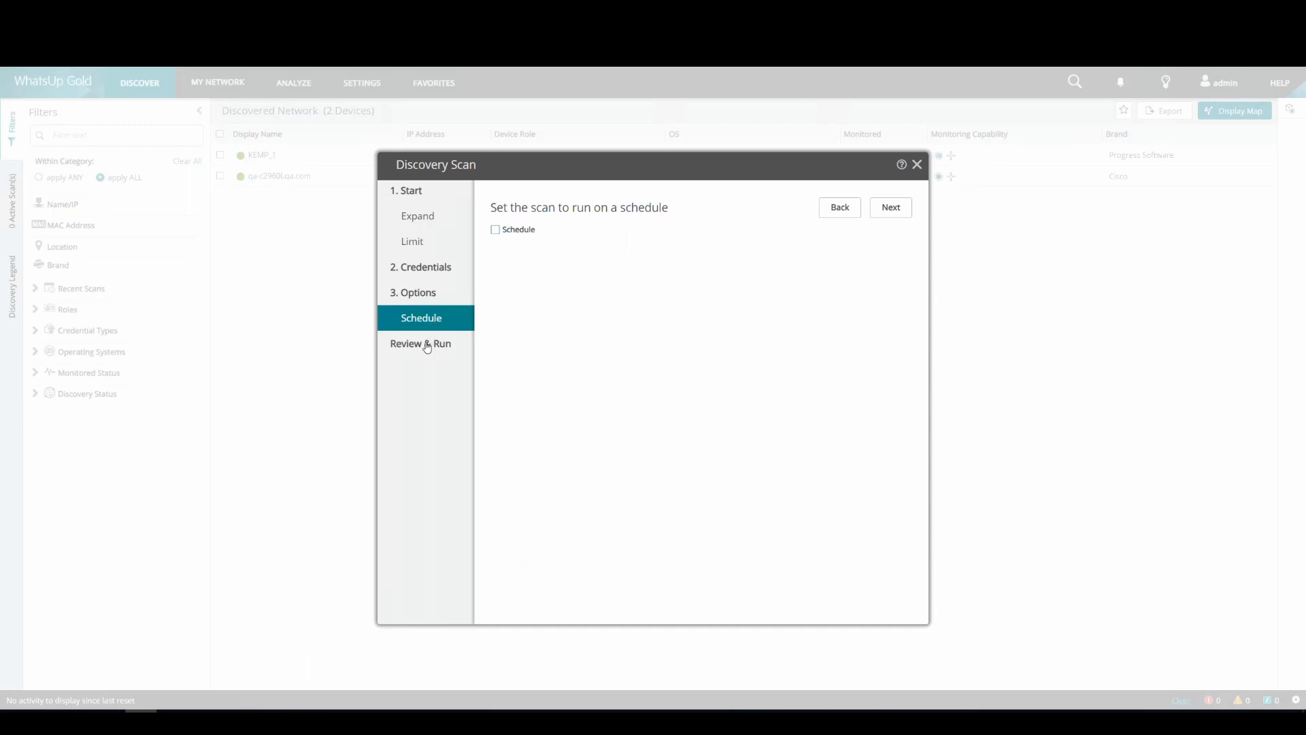
left_click(890, 207)
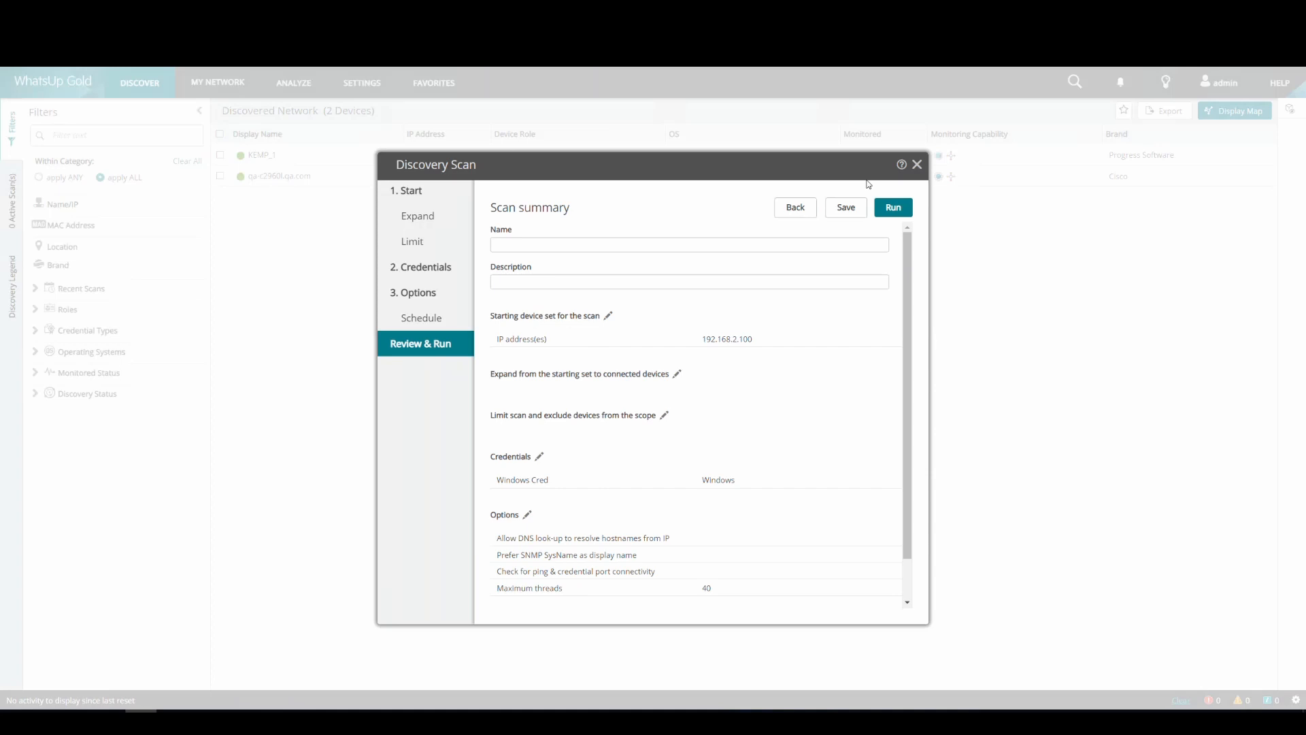
left_click(892, 207)
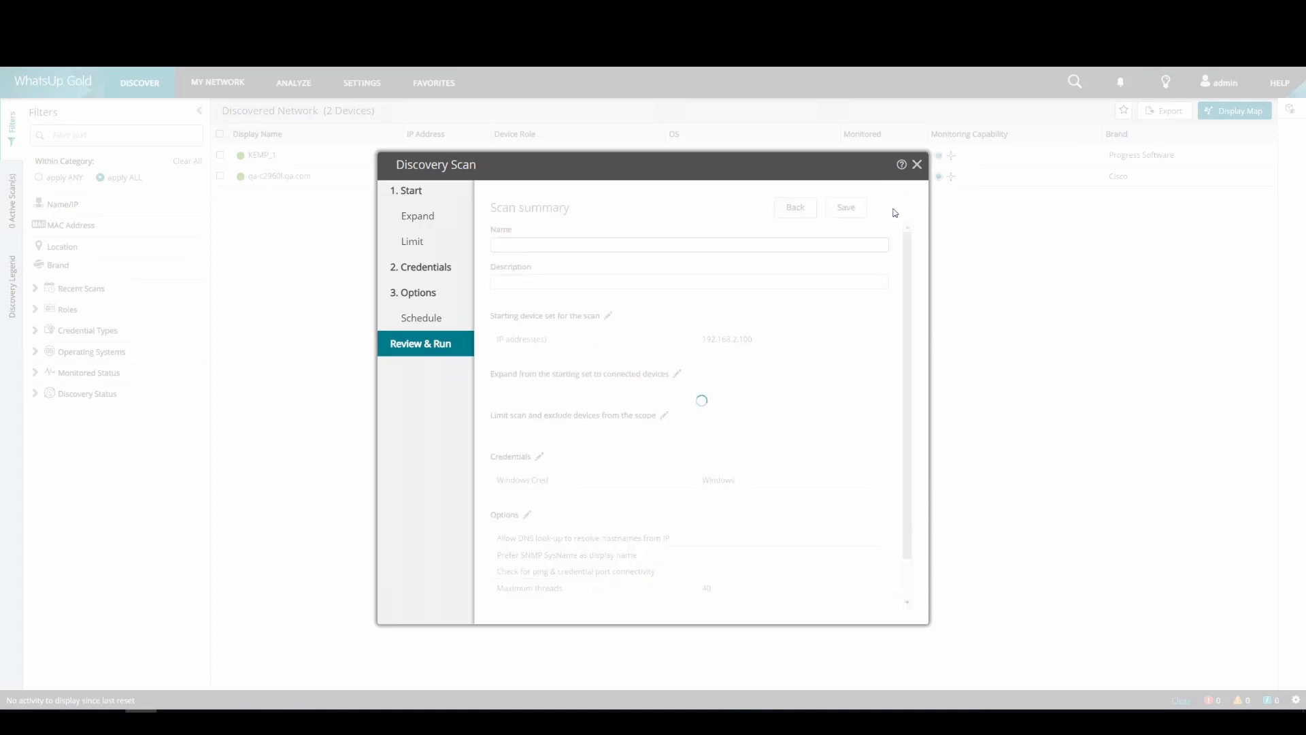
left_click(915, 164)
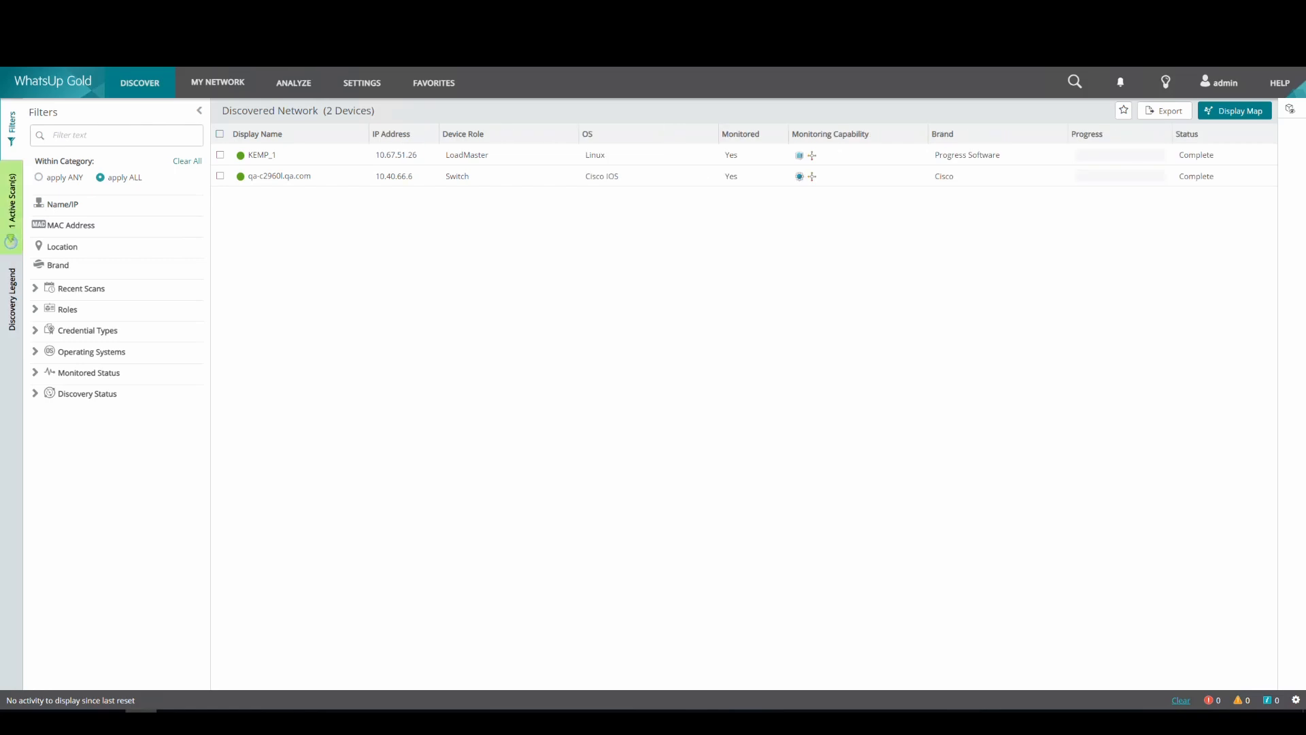
Select the discovered windowsrv2019 server and show its succeeded credentials and hardware details
left_click(12, 196)
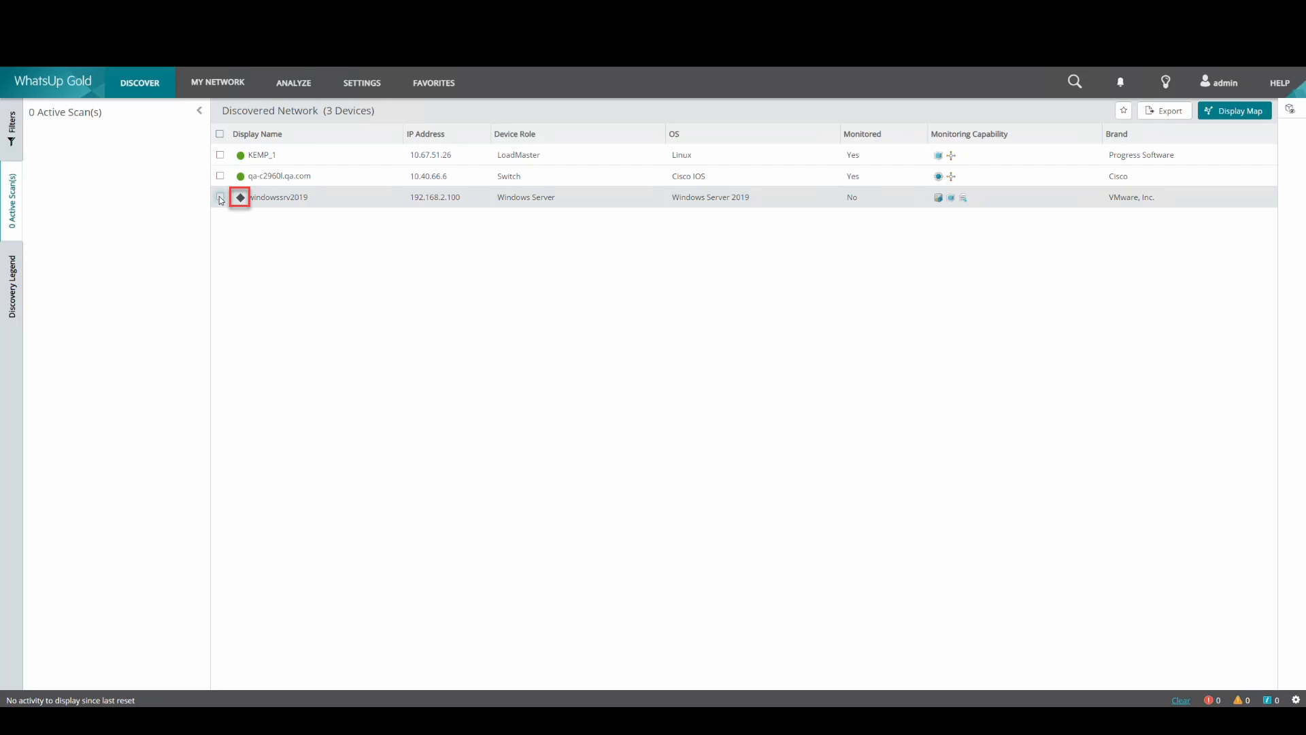
left_click(220, 196)
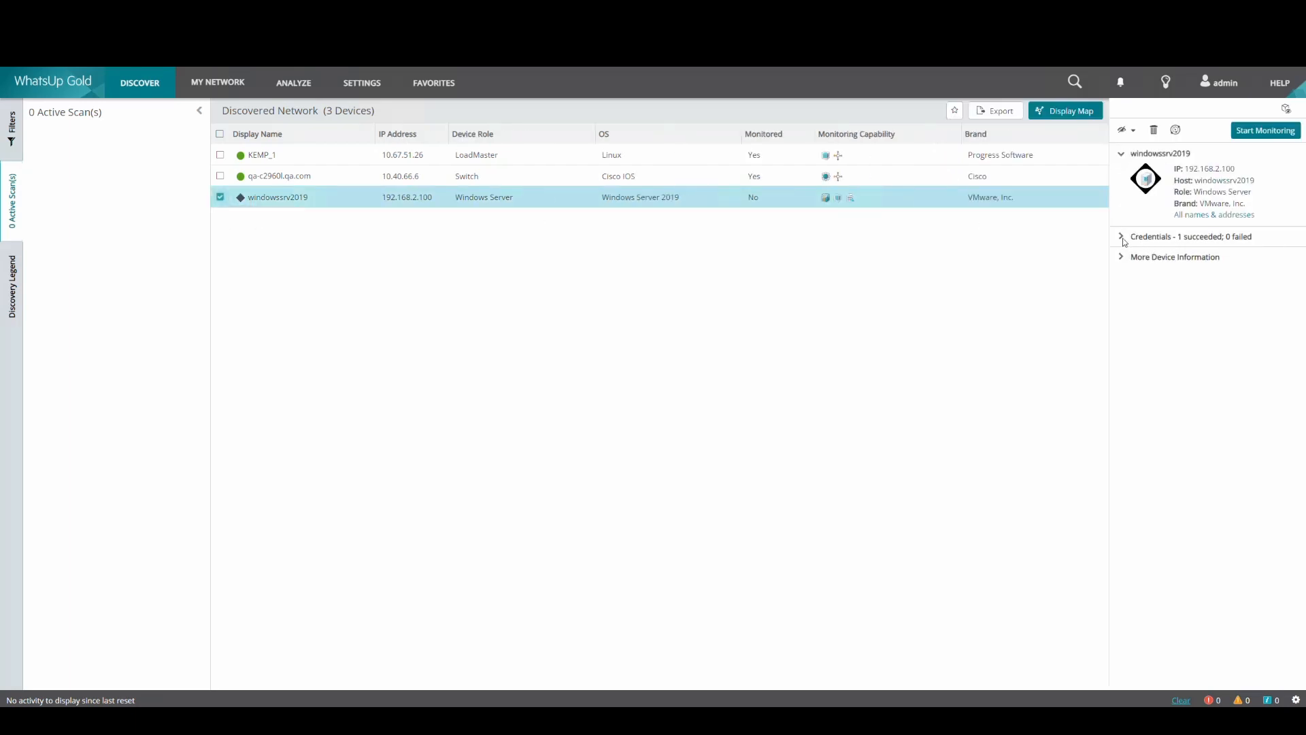
left_click(1121, 237)
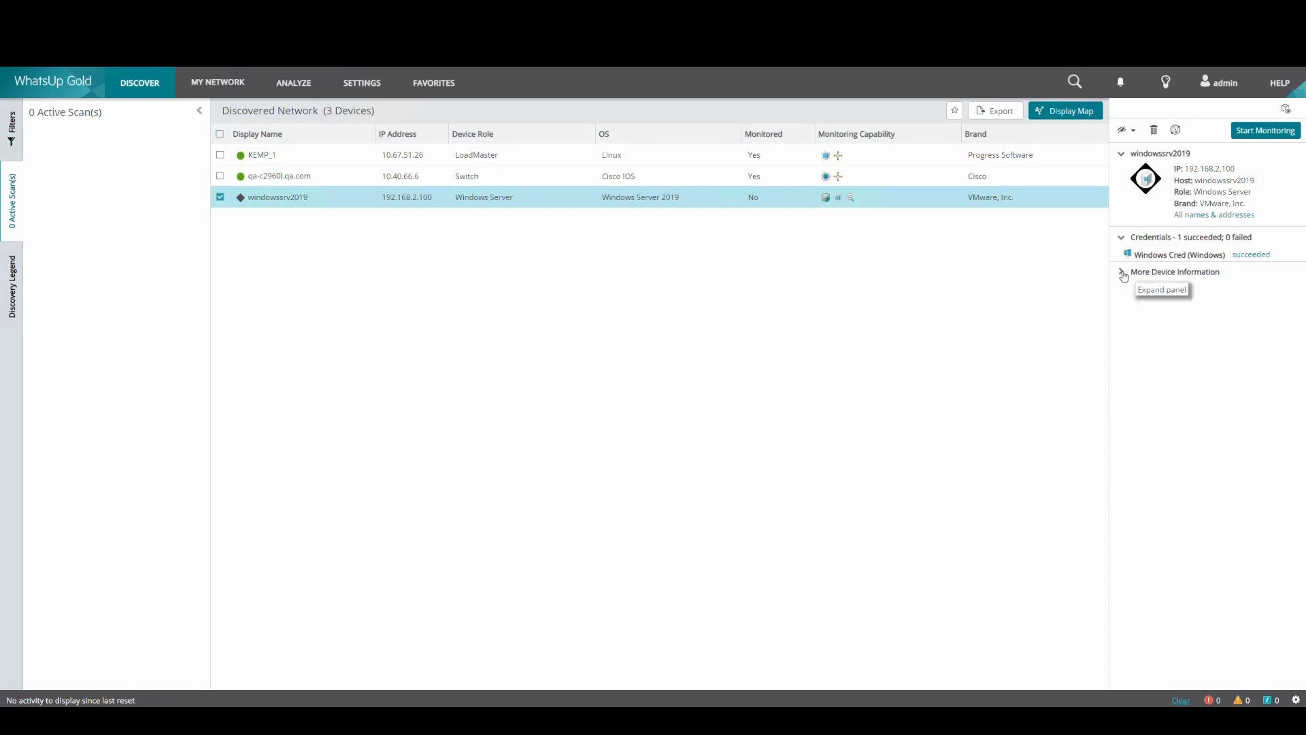
left_click(1122, 273)
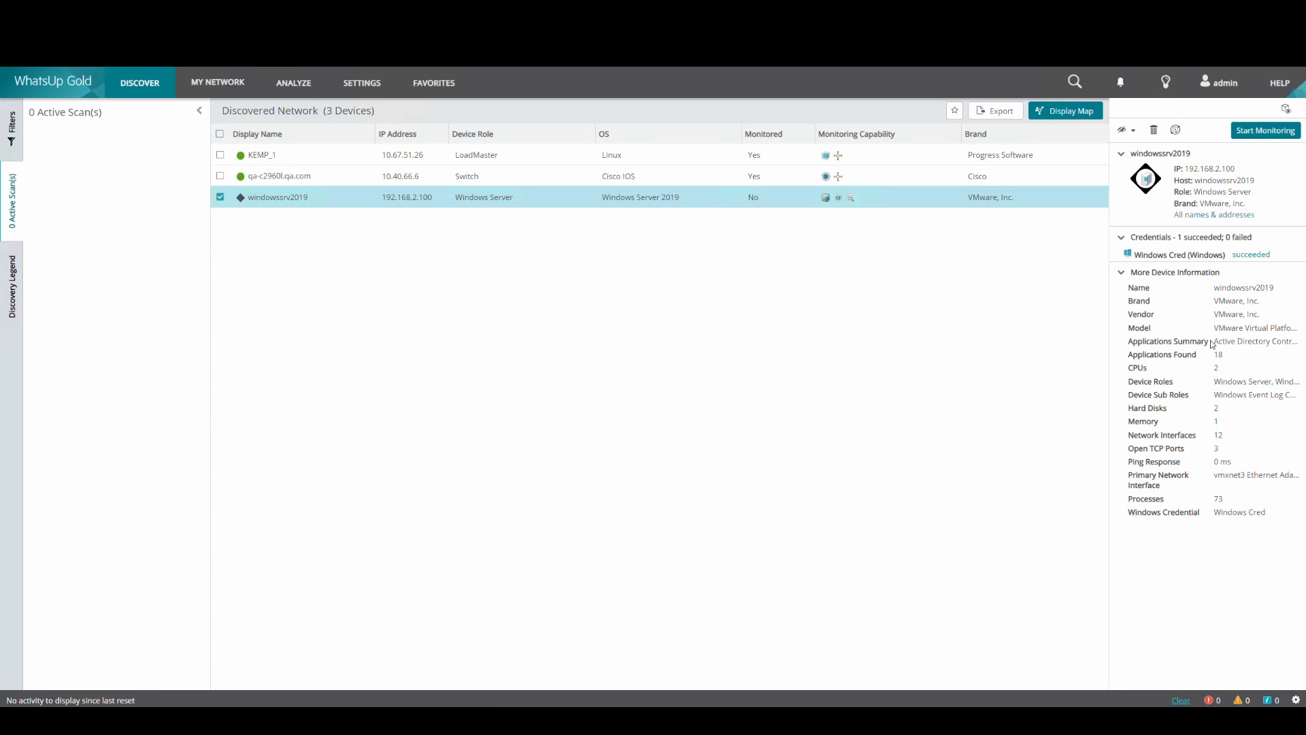
mouse_move(1267, 248)
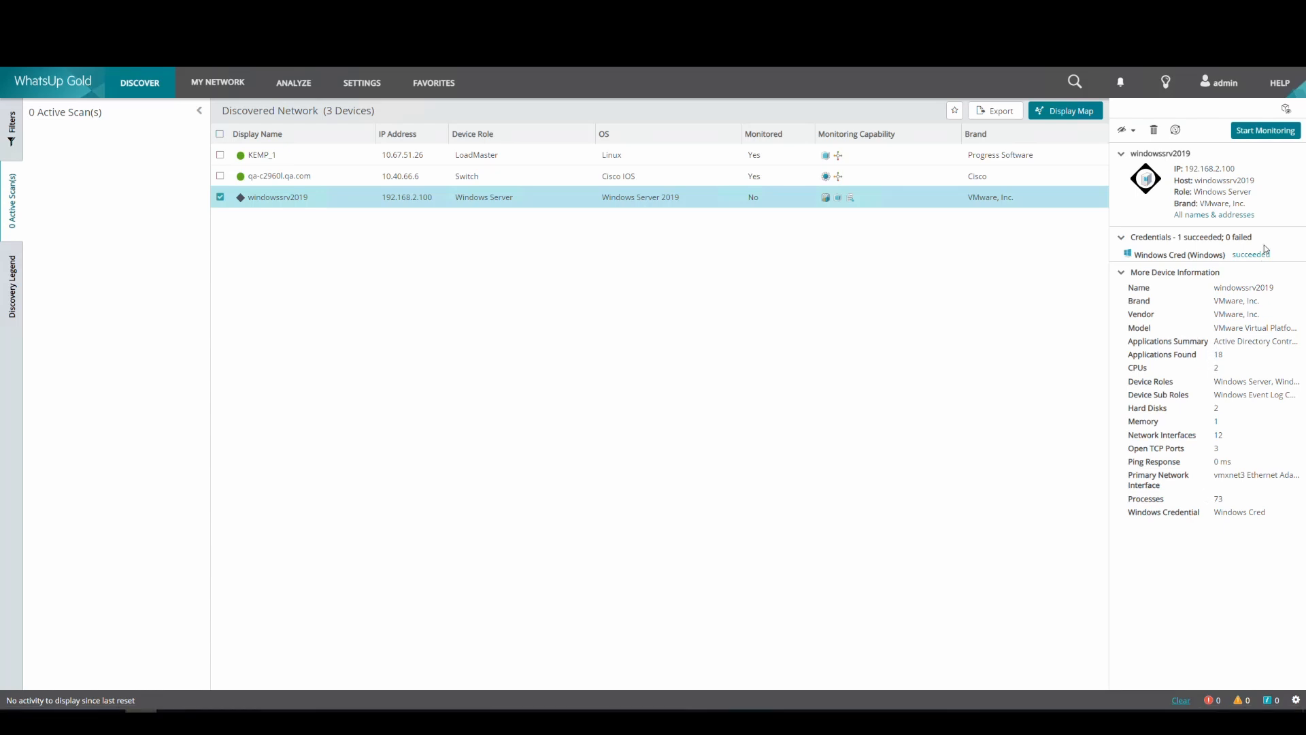
Start monitoring windowsrv2019 in the Discovered Devices group until it shows as Up
left_click(1264, 131)
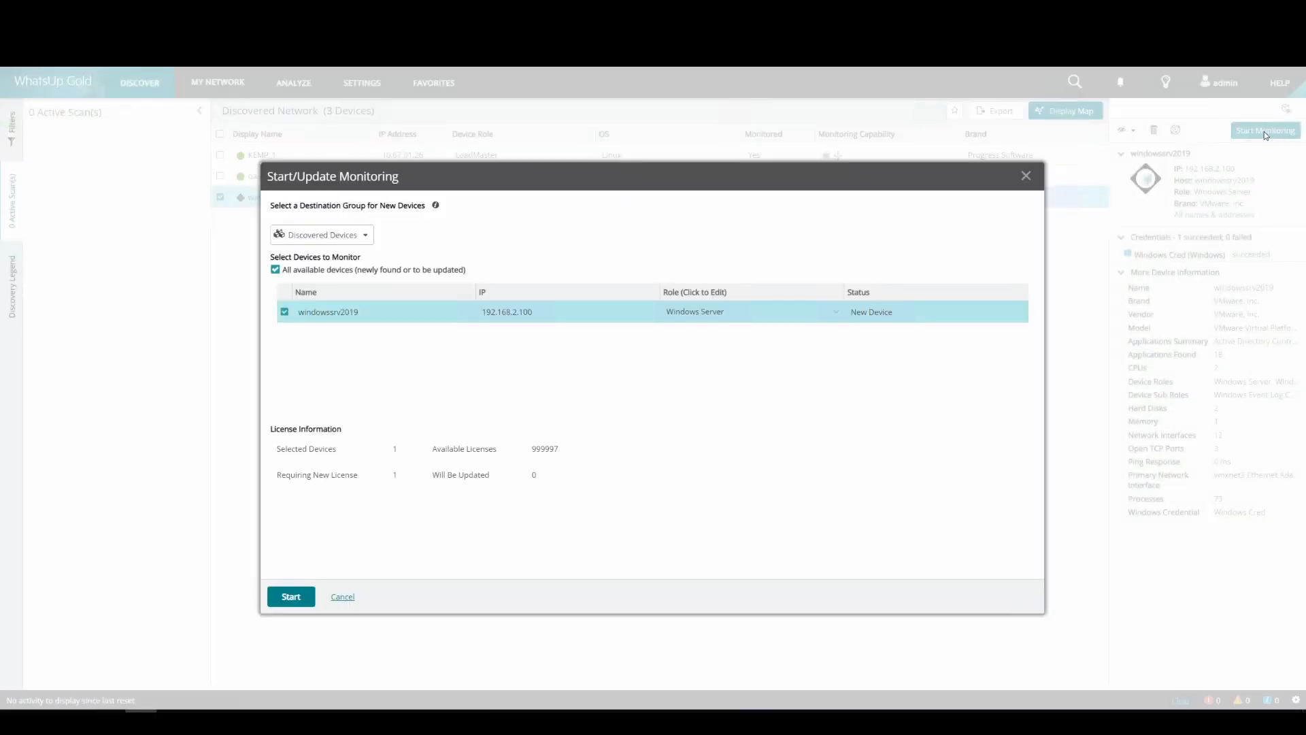
left_click(290, 596)
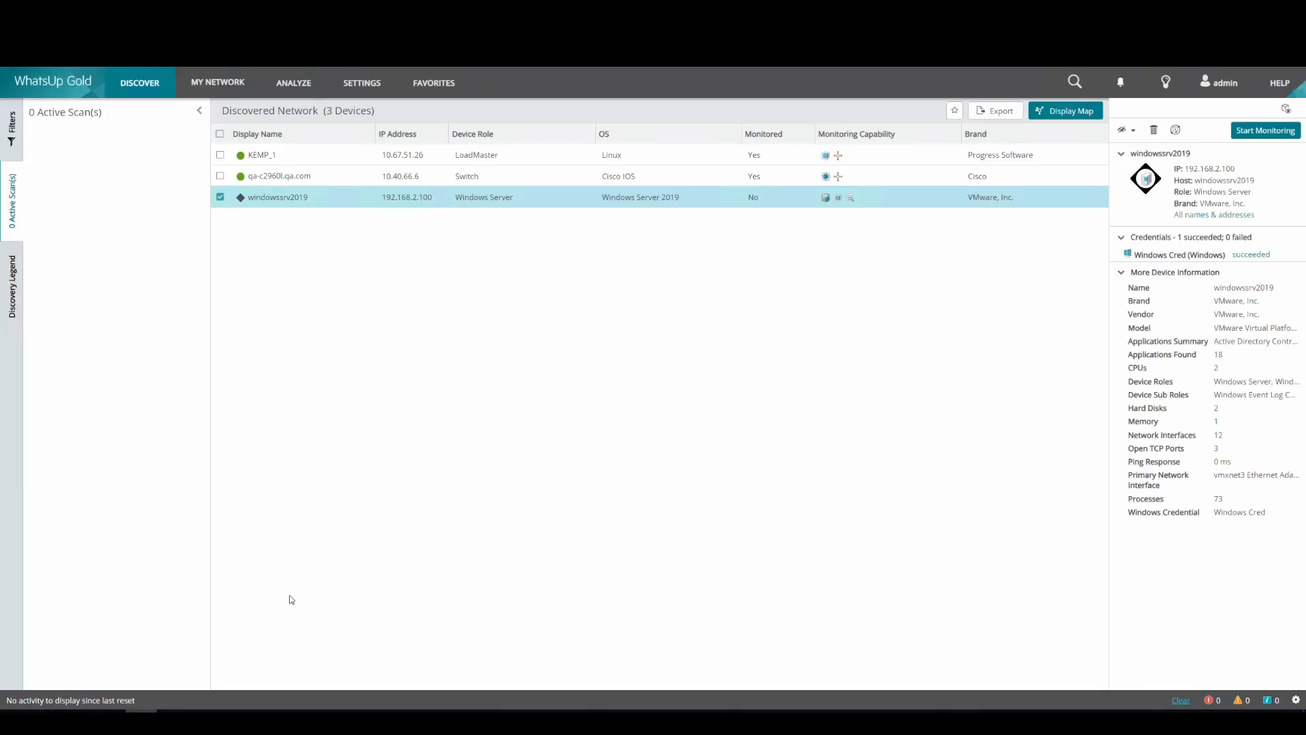
left_click(1264, 131)
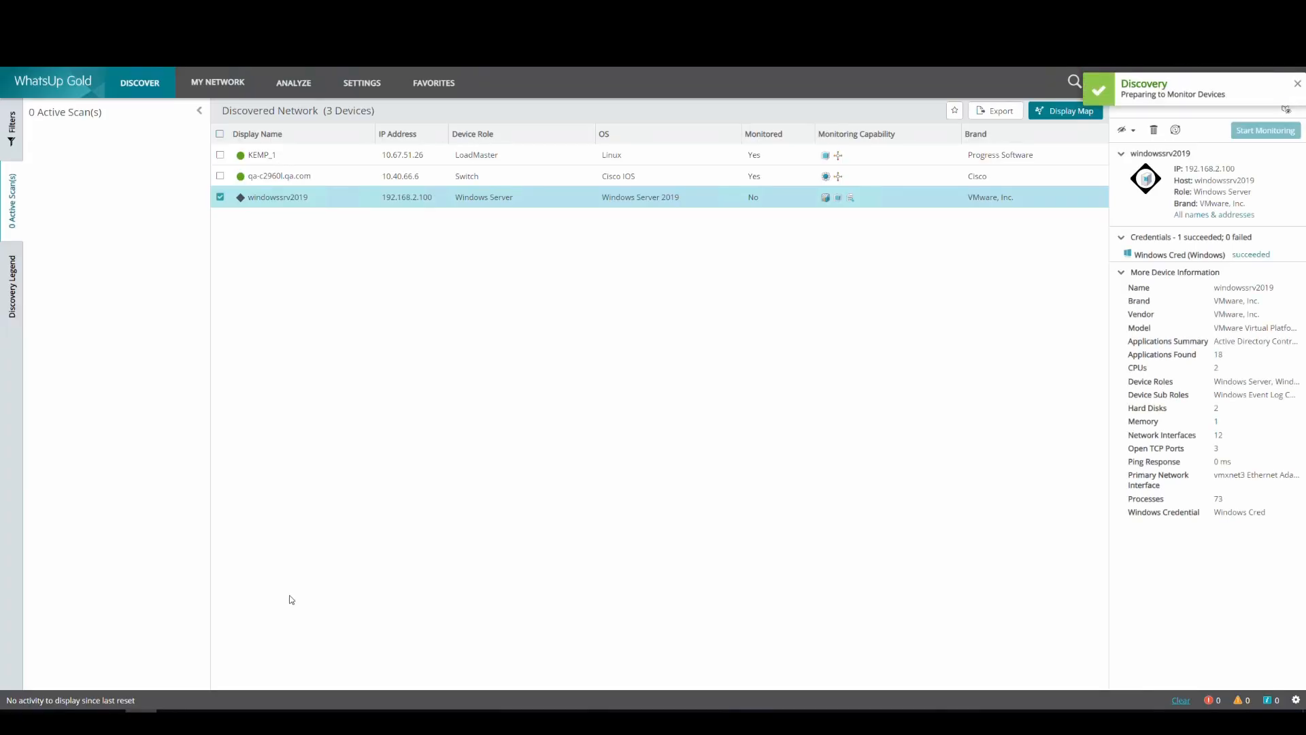
left_click(1264, 130)
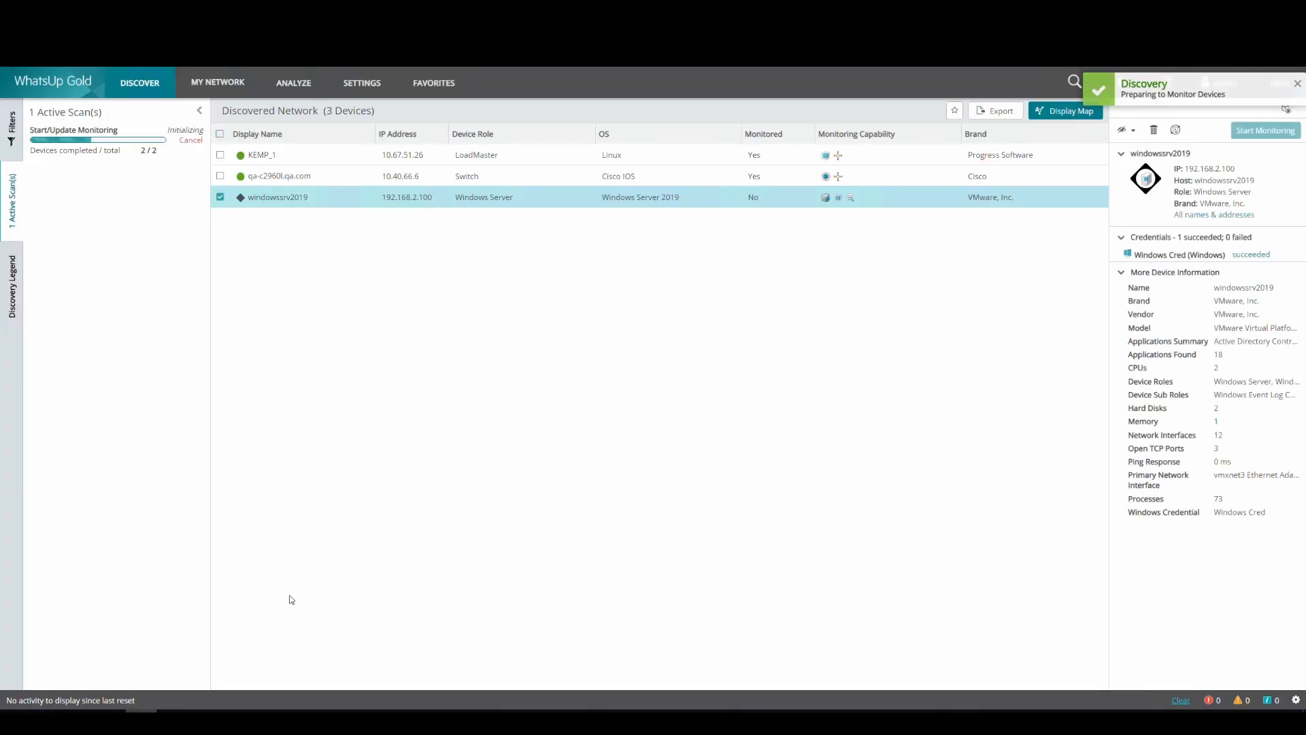
left_click(1264, 130)
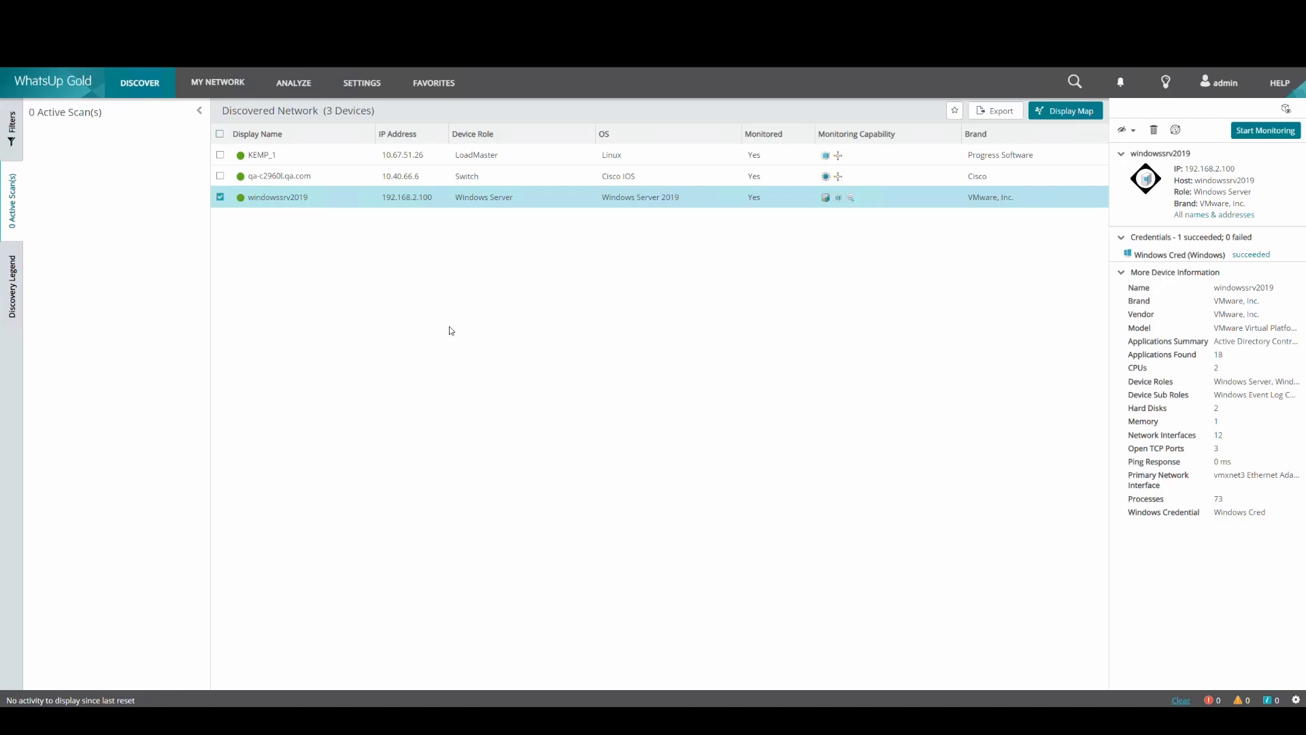
left_click(217, 83)
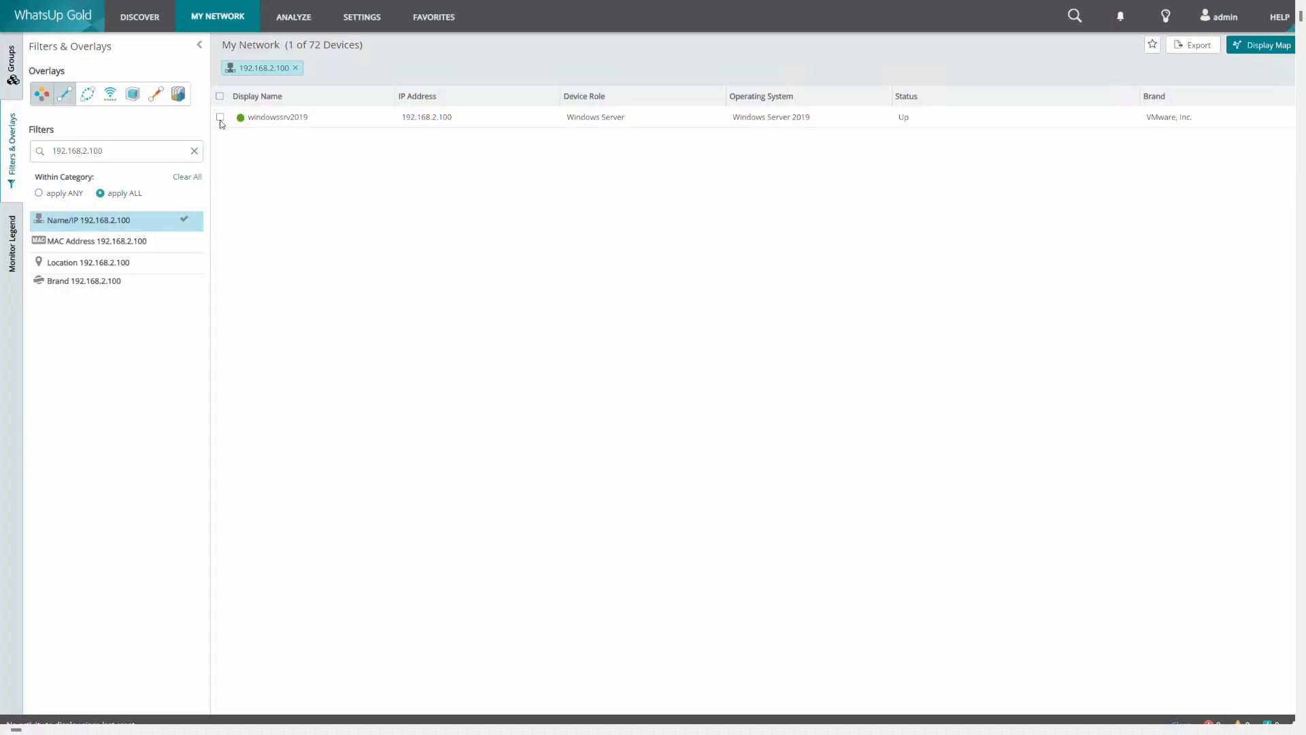
Select the server at 192.168.2.100, show its Windows Cred credential, and bring up its Device Properties
left_click(221, 117)
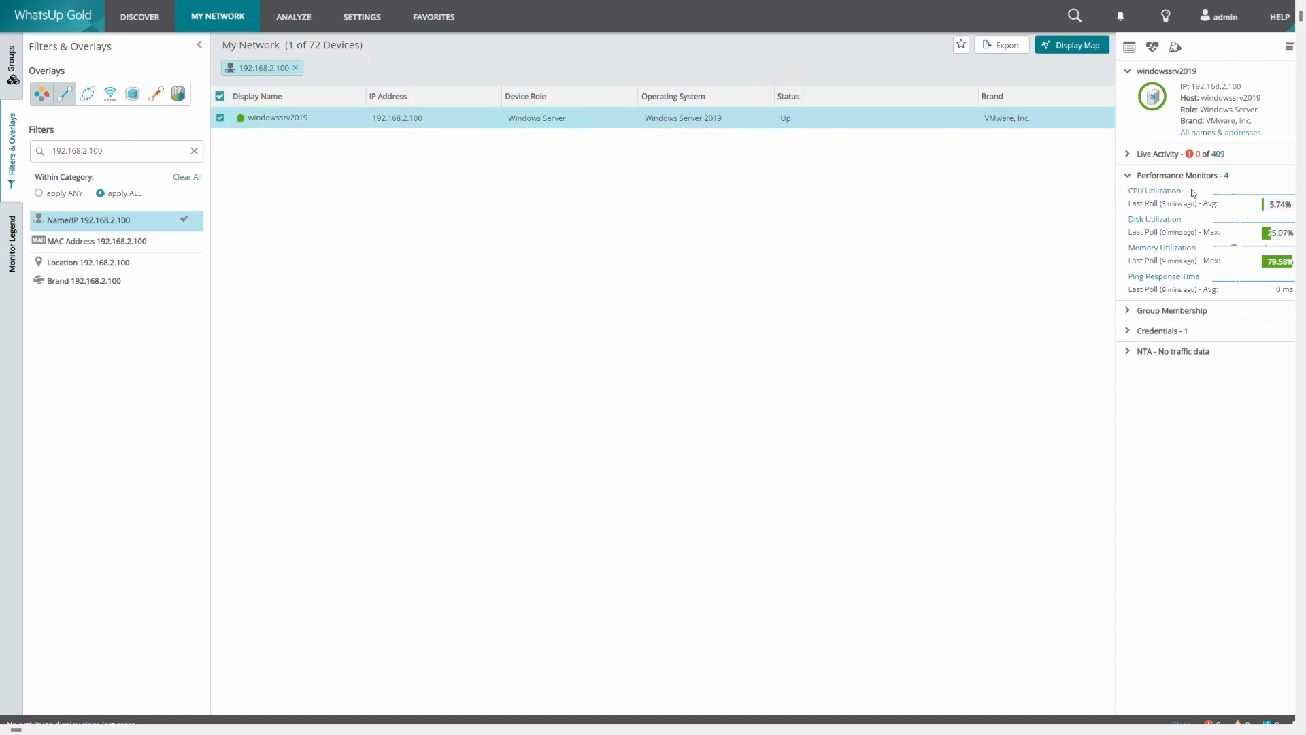
mouse_move(1193, 256)
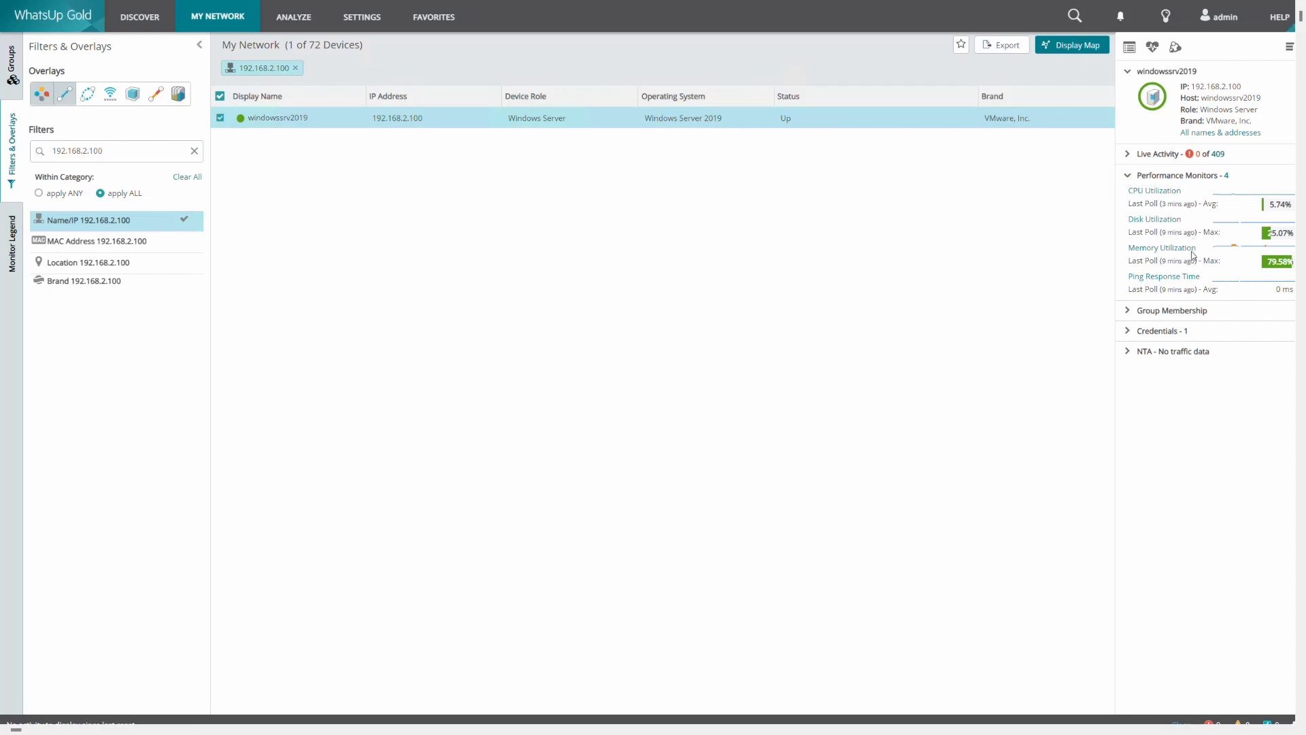
mouse_move(1147, 332)
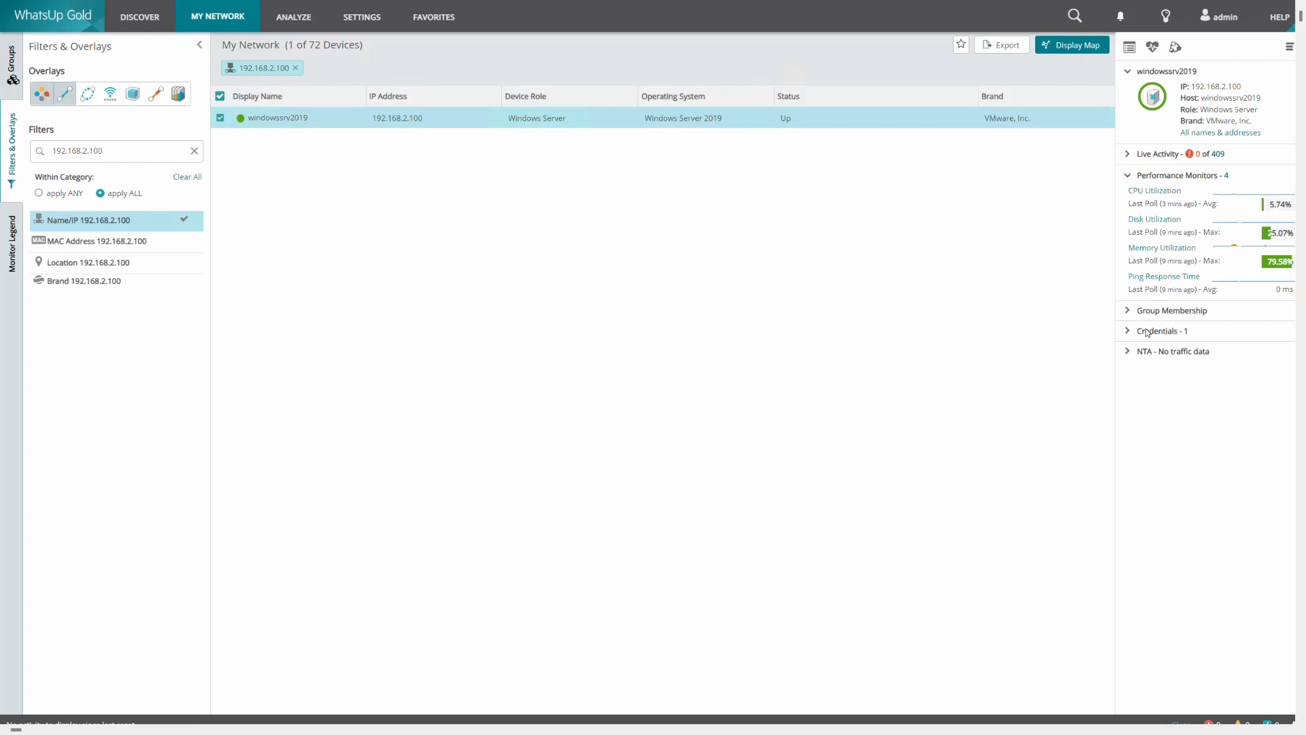
left_click(1161, 331)
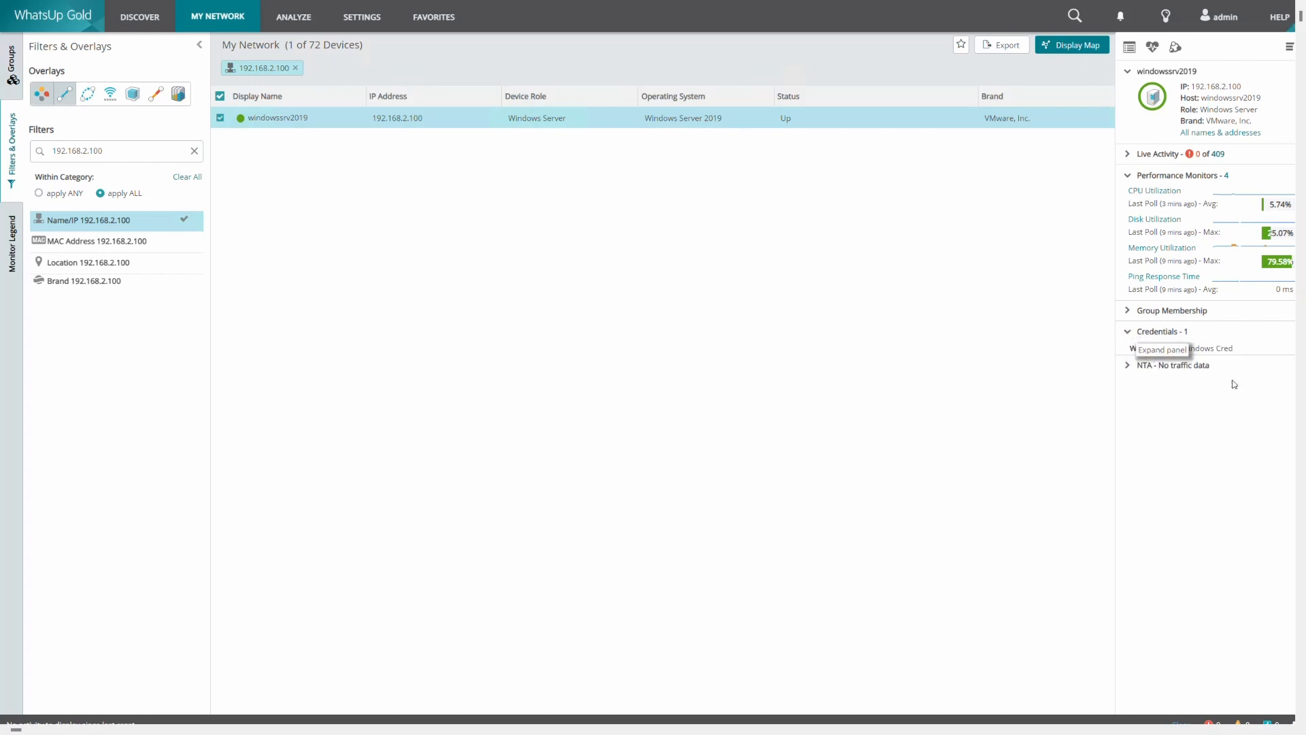
mouse_move(1129, 48)
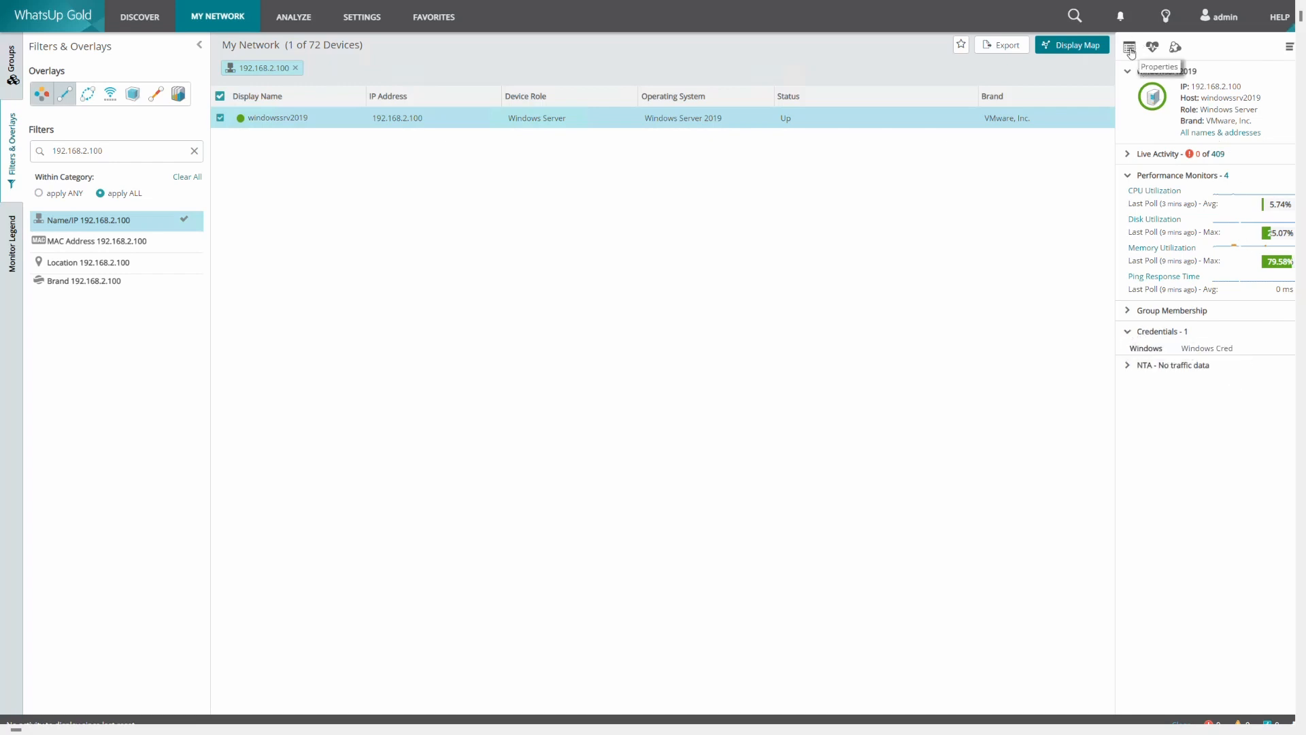
left_click(1129, 48)
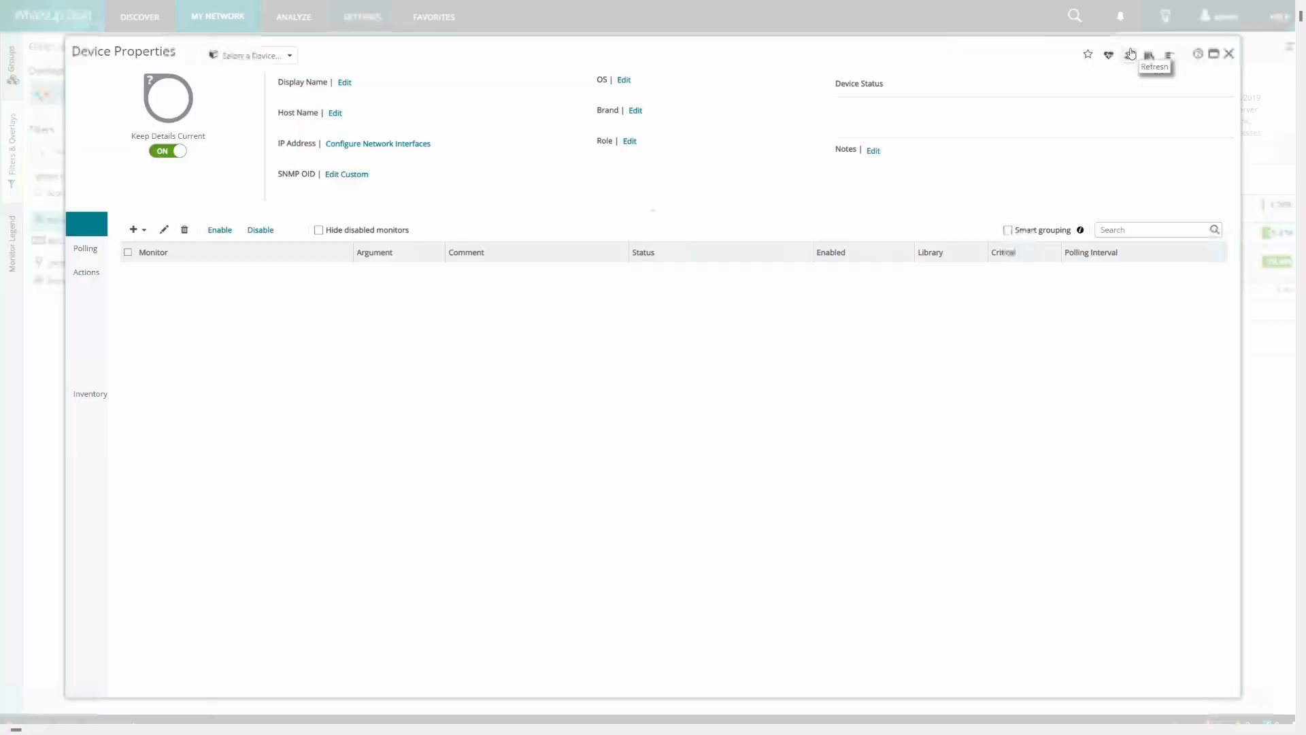
Review the five monitors in Device Properties and switch to the Inventory section
left_click(250, 54)
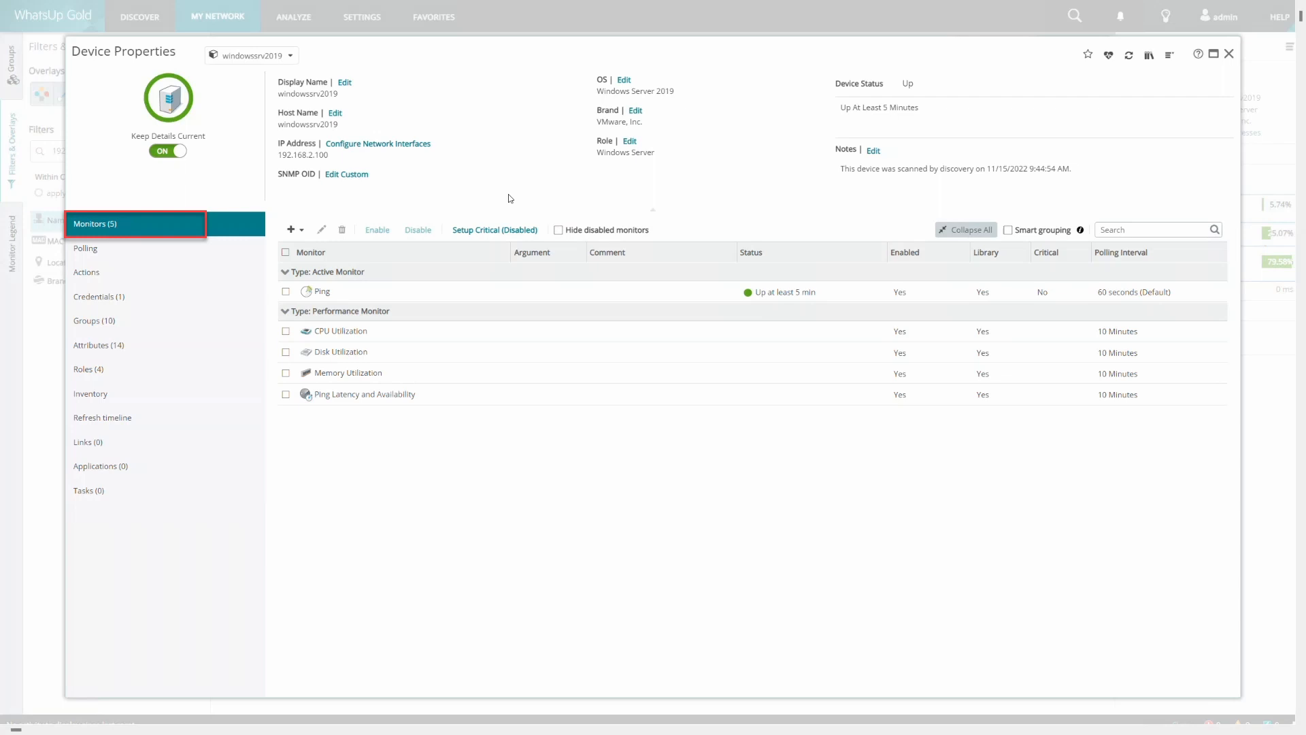
left_click(321, 291)
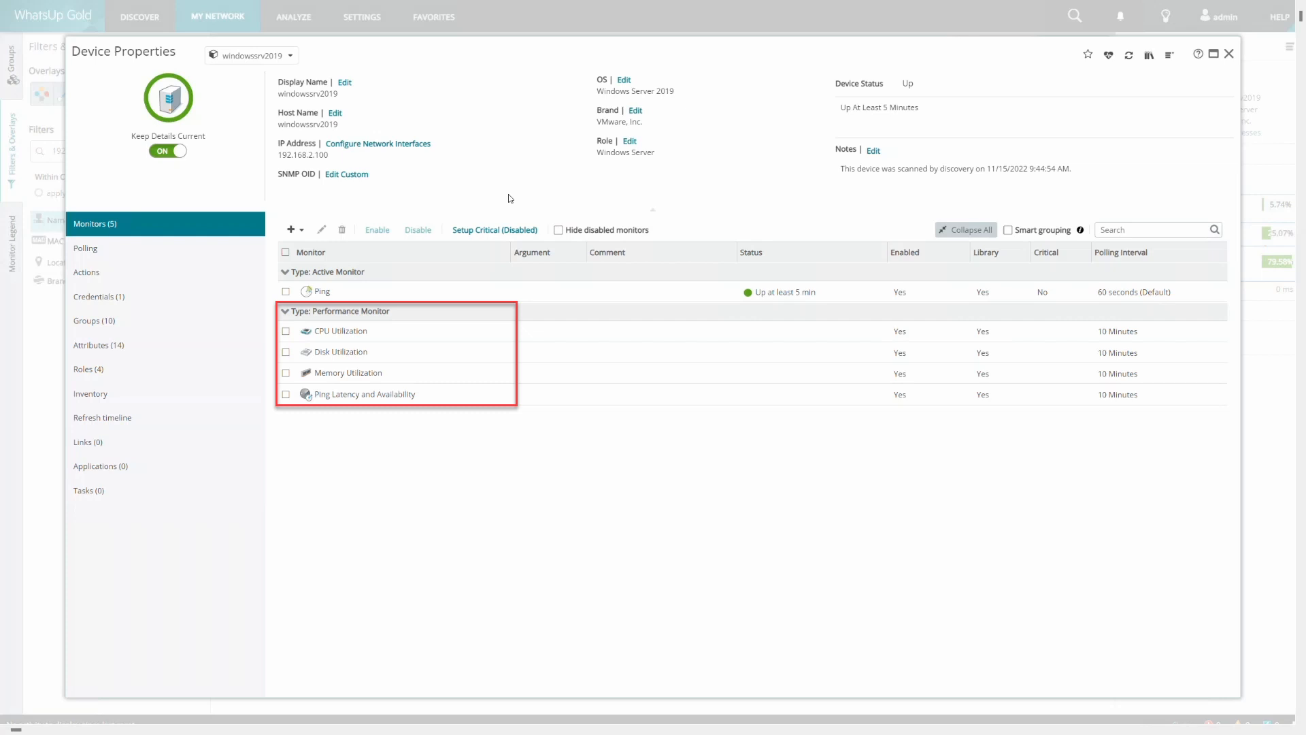
left_click(90, 393)
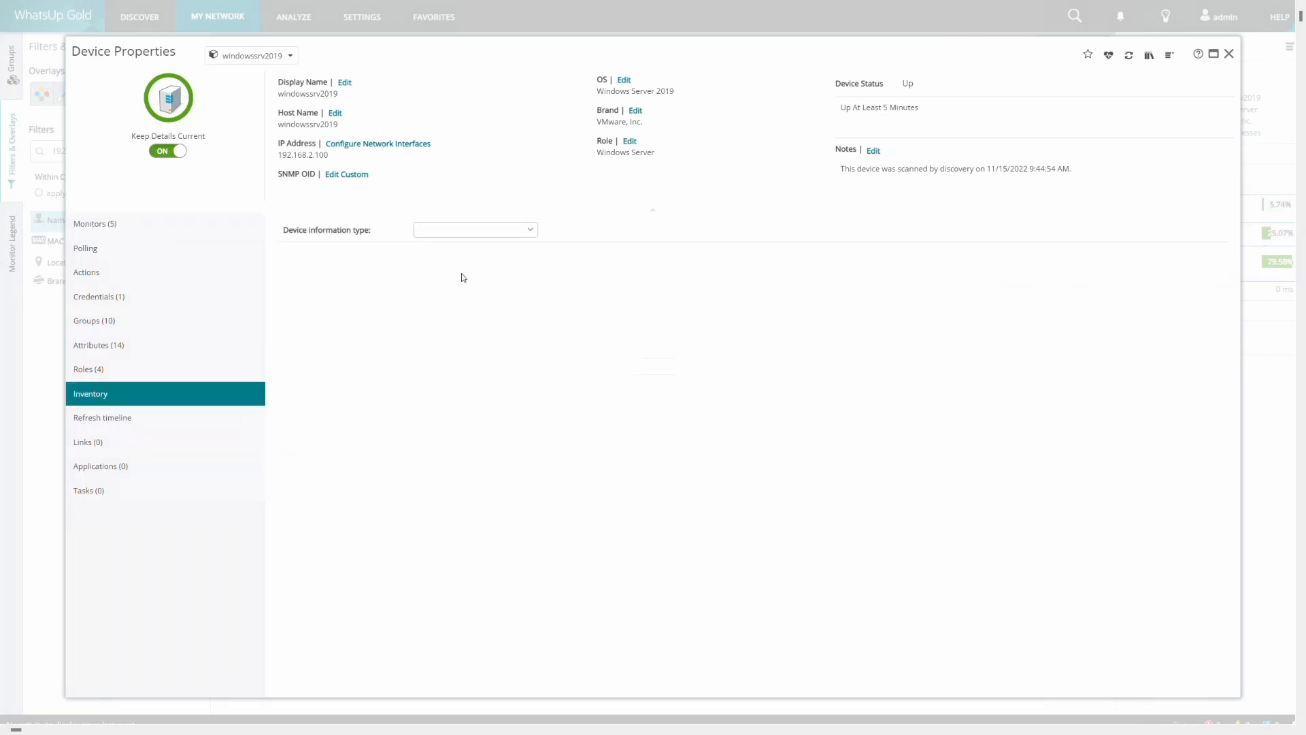
Show the System inventory details, including NetBIOS name WINDOWSSRV2019 and vendor VMware, Inc
left_click(475, 229)
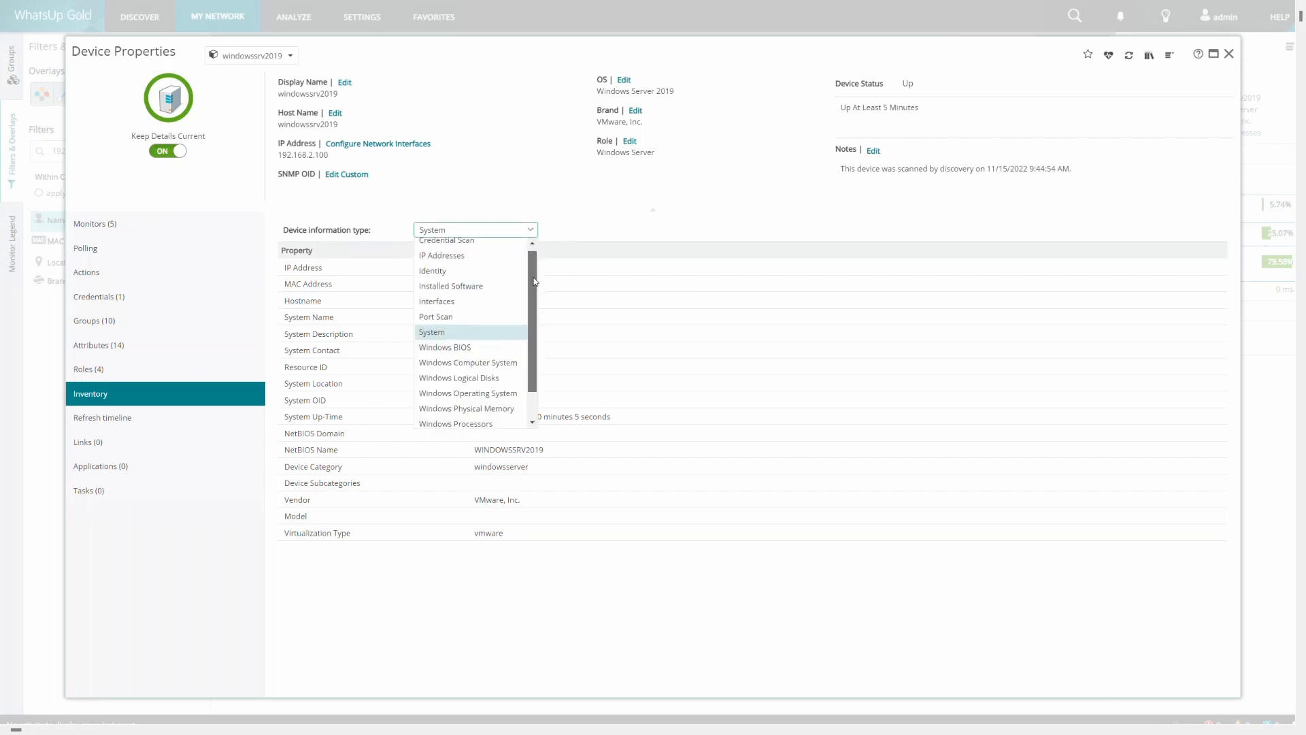
scroll("down", 3)
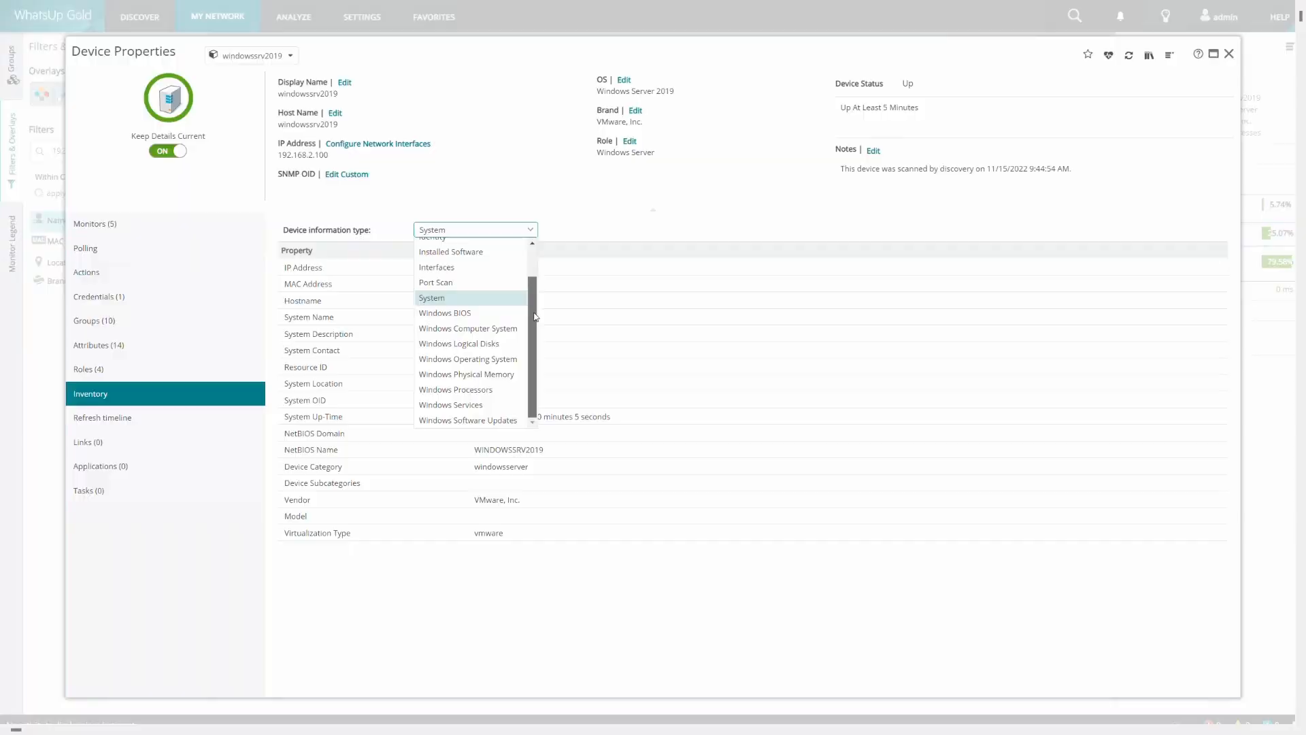